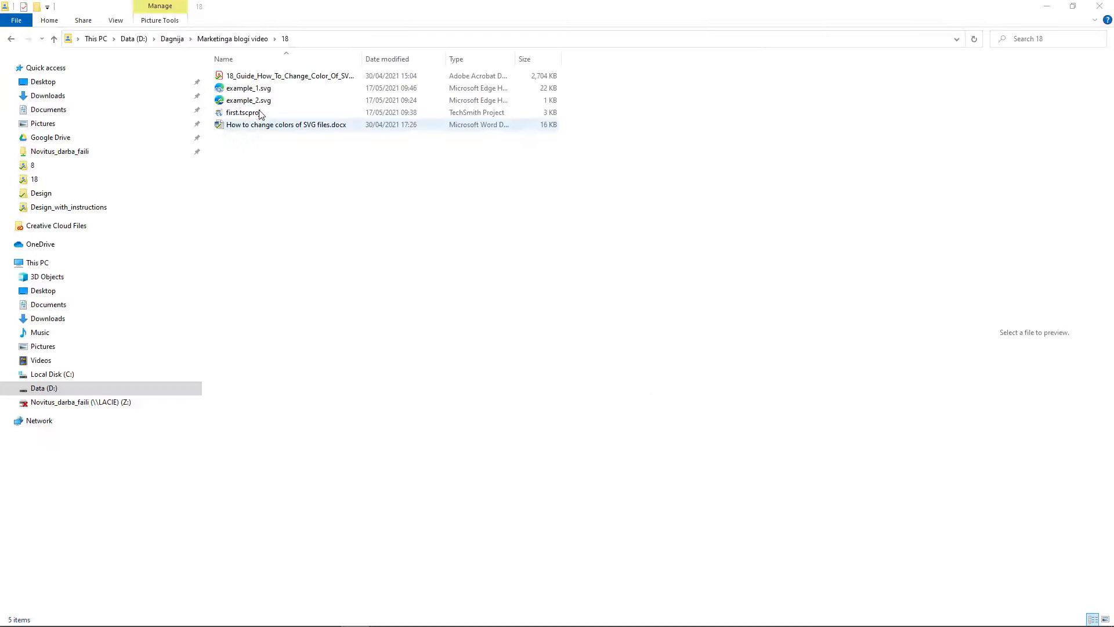
# Step: Open example_1.svg with Adobe Illustrator 2021 from its right-click menu
pyautogui.rightClick(249, 87)
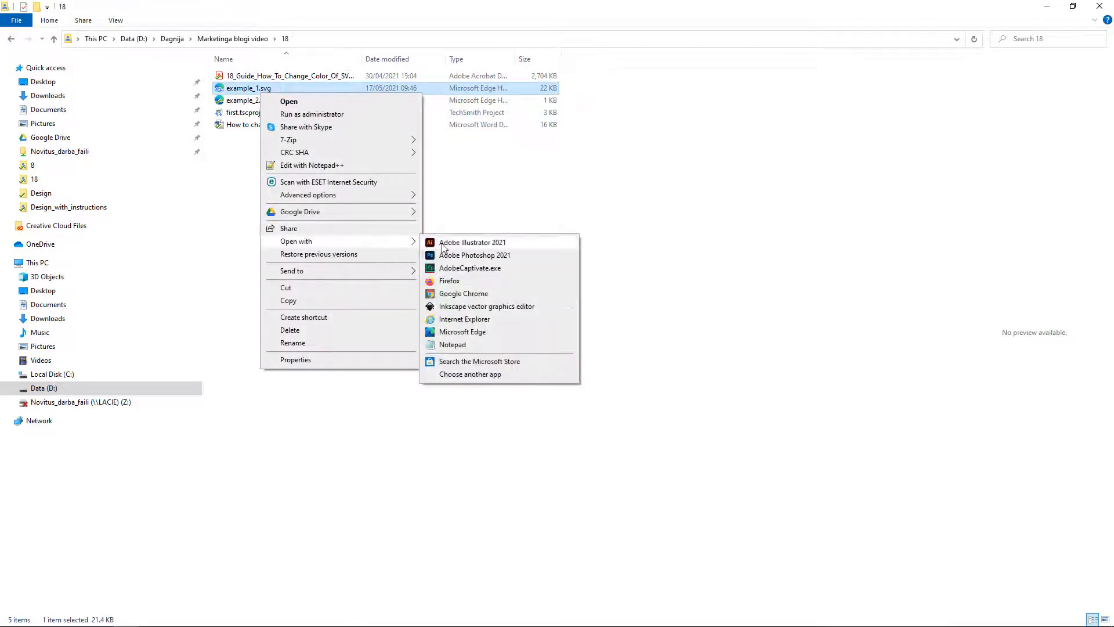
pyautogui.click(471, 243)
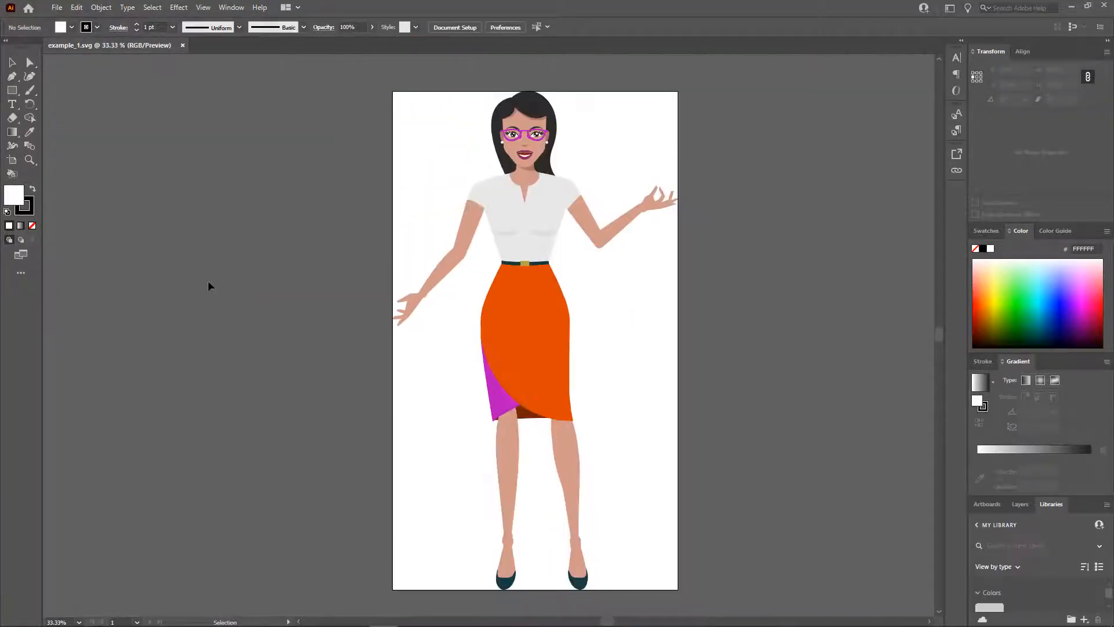
# Step: Fill the skirt light blue and its purple side panel black using the Color Picker
pyautogui.click(535, 362)
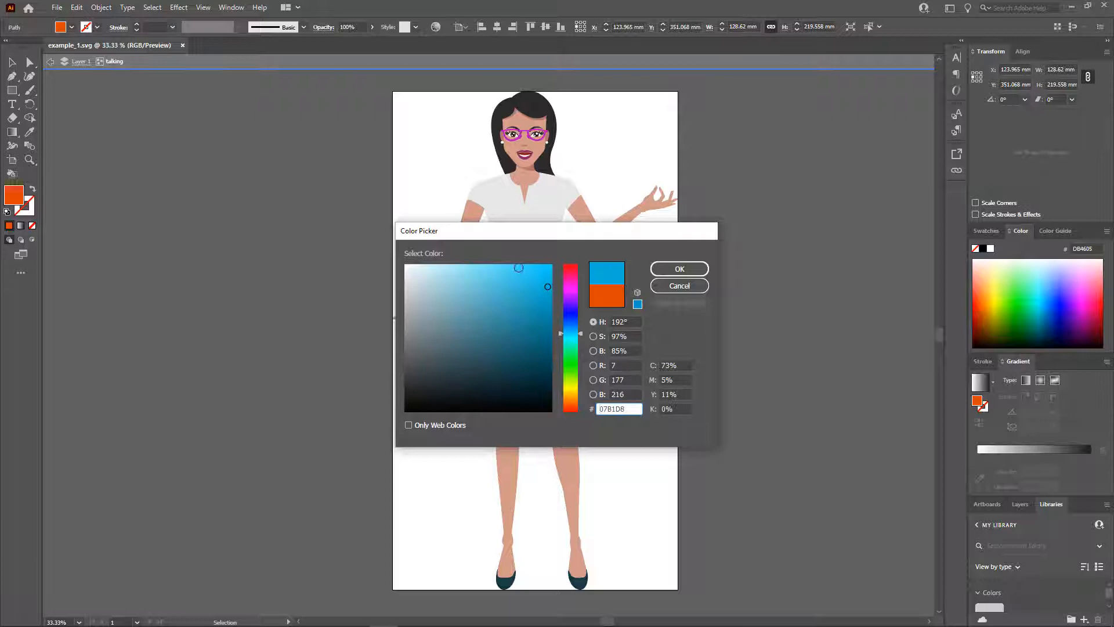
pyautogui.click(678, 268)
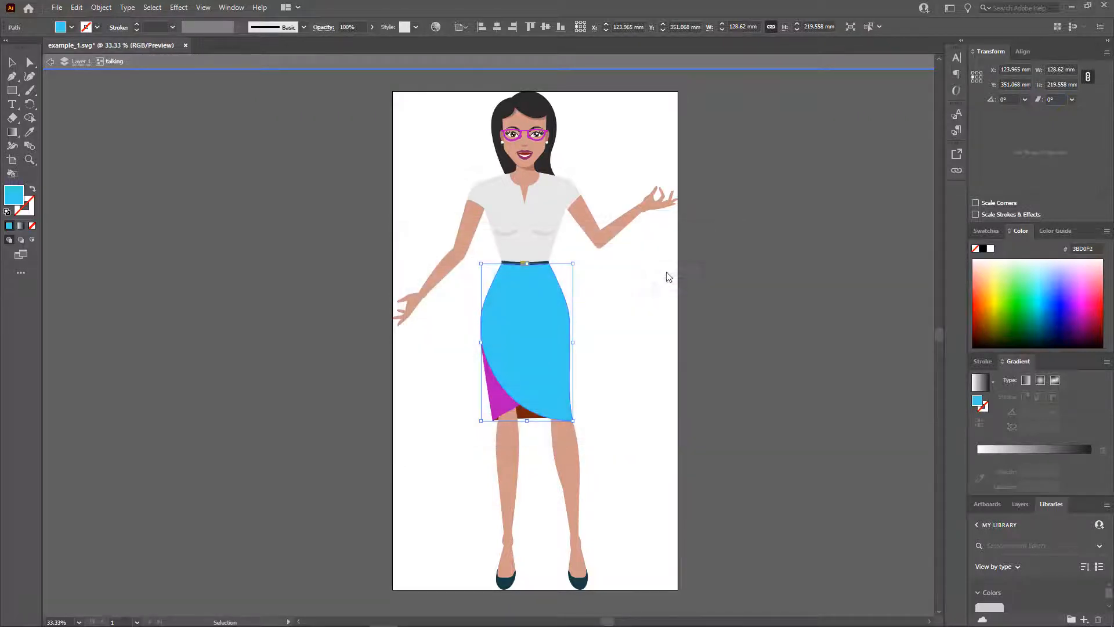
pyautogui.click(497, 398)
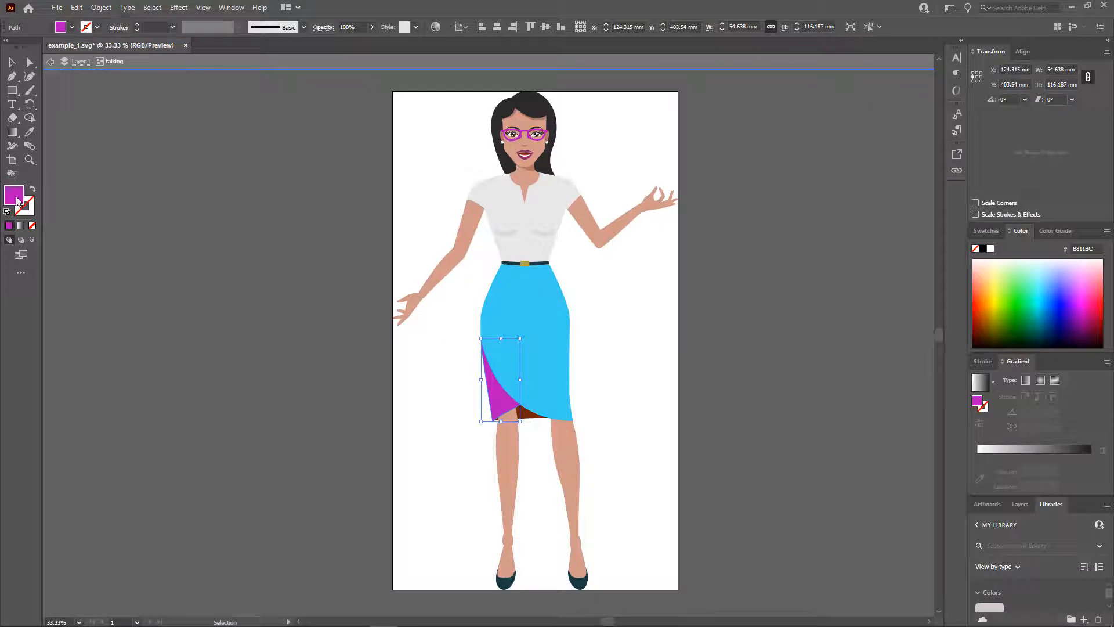
pyautogui.doubleClick(13, 193)
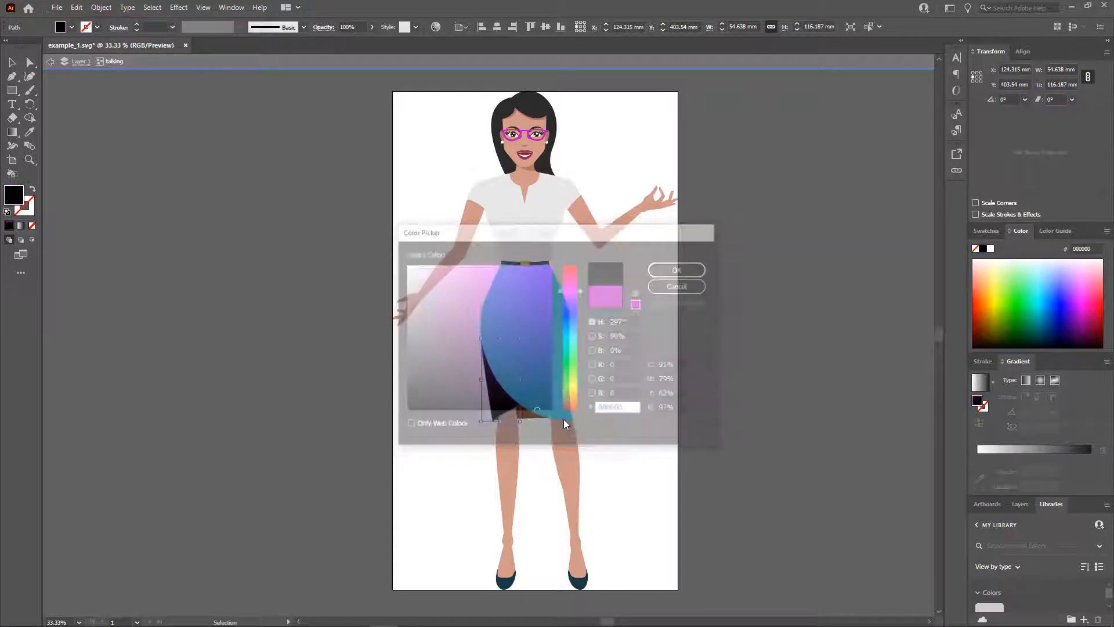
pyautogui.click(675, 270)
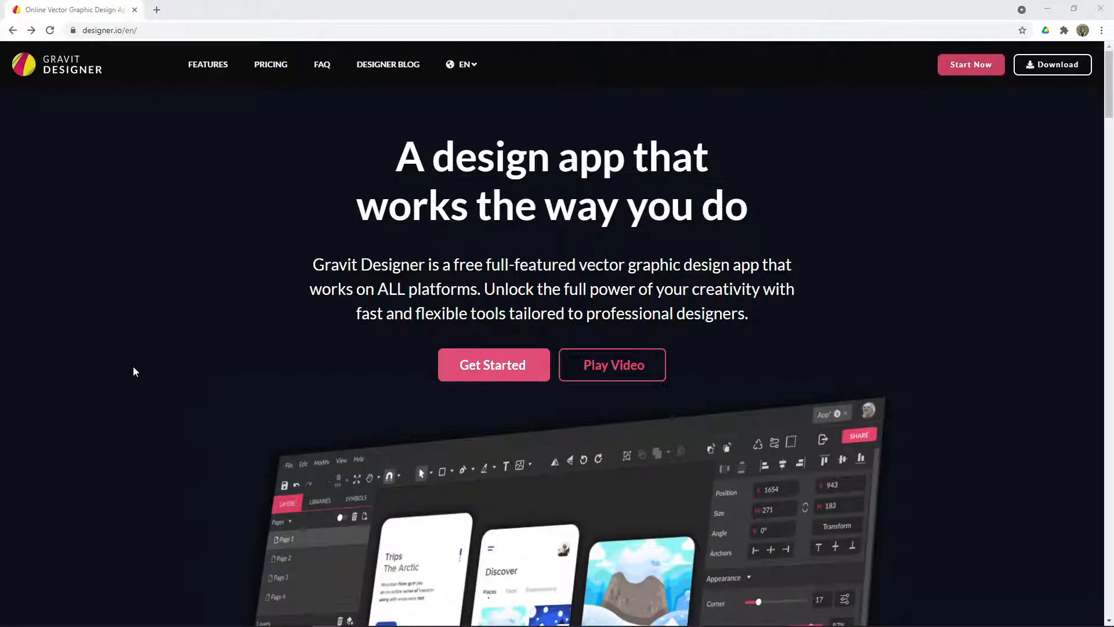
# Step: Launch the Gravit Designer web app and choose Open from Computer
pyautogui.press('ctrl+plus')
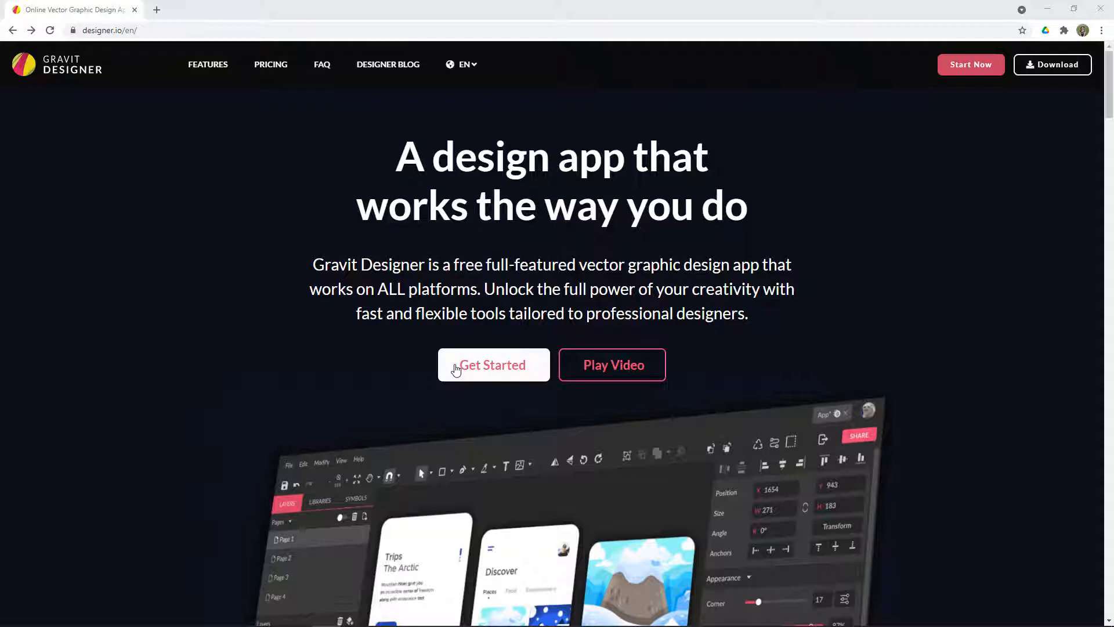
pyautogui.click(491, 364)
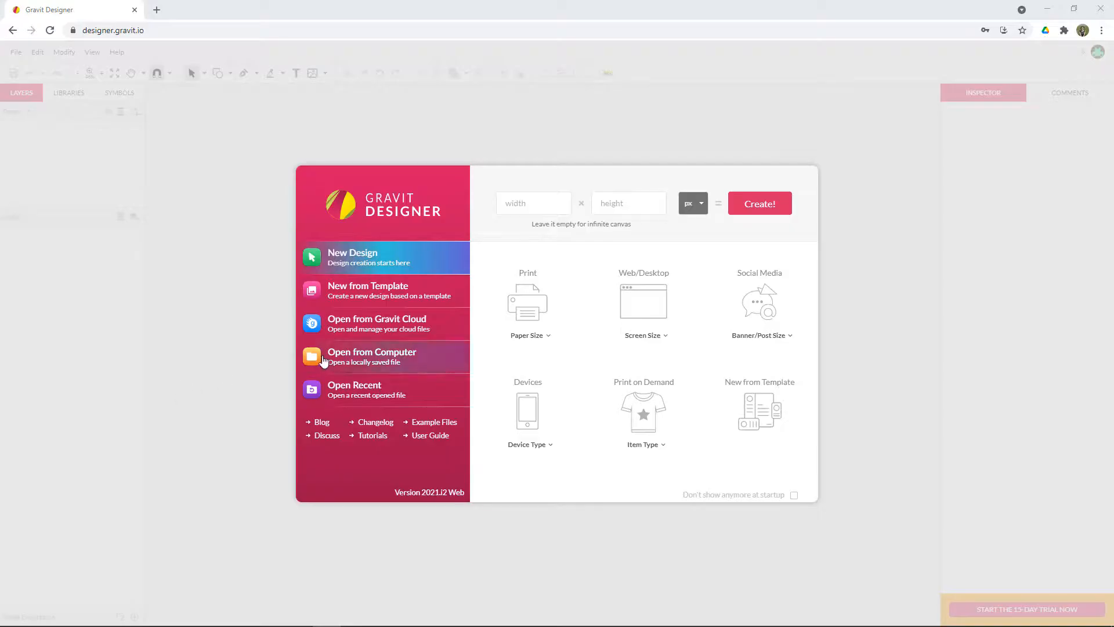
pyautogui.click(372, 356)
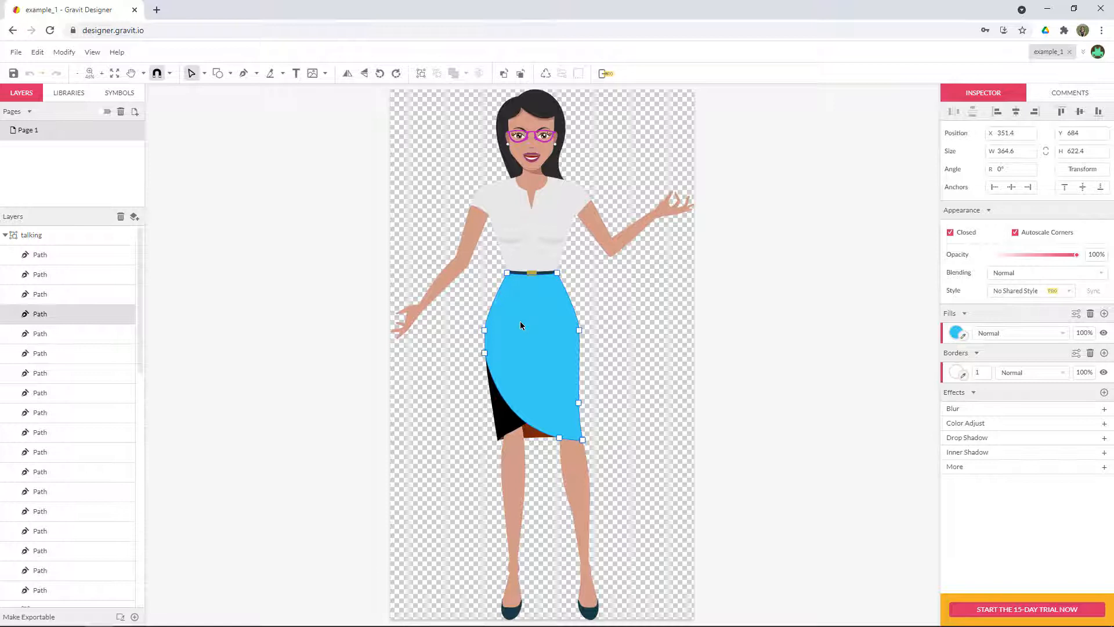
# Step: Set the skirt fill to bright green and select the hair for recoloring
pyautogui.click(957, 332)
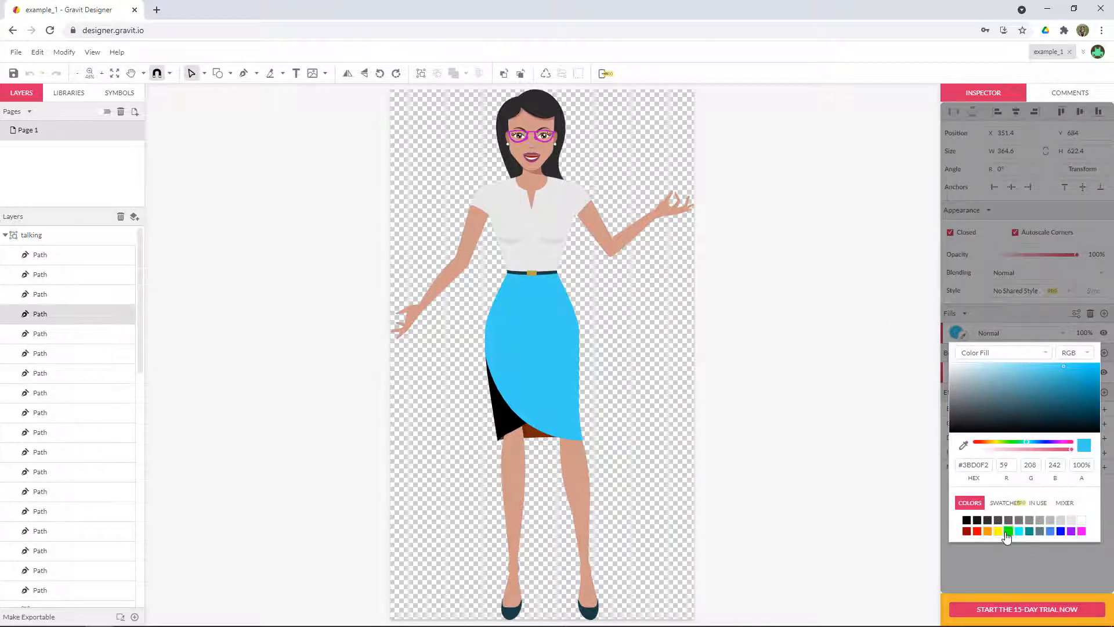
pyautogui.click(1006, 531)
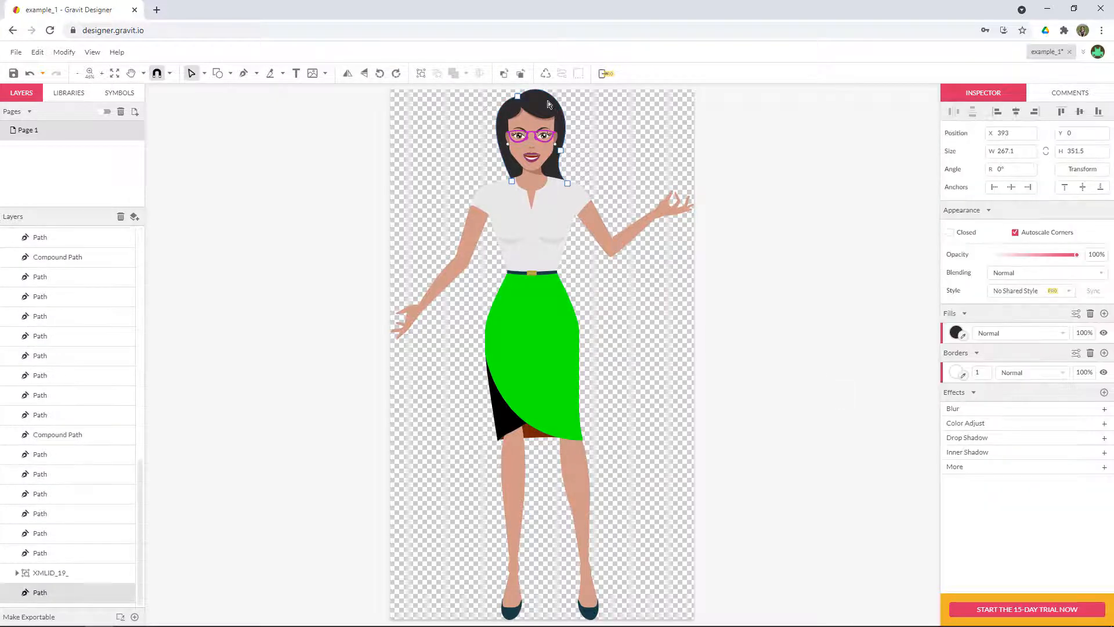
pyautogui.click(957, 332)
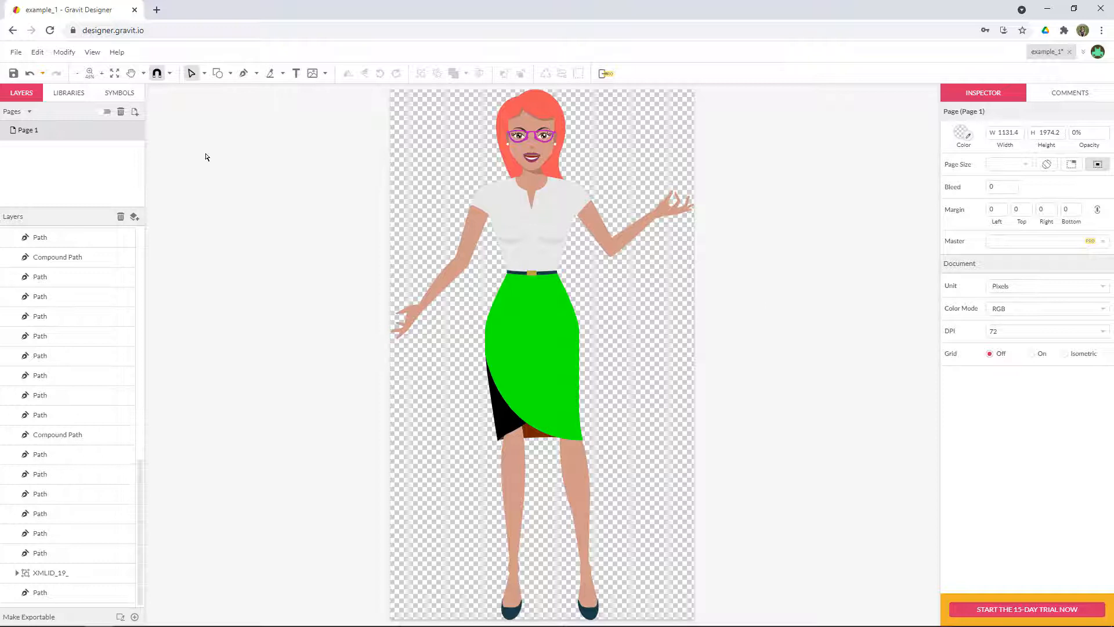
# Step: Export the design as a JPEG image through File > Export and save it
pyautogui.click(16, 52)
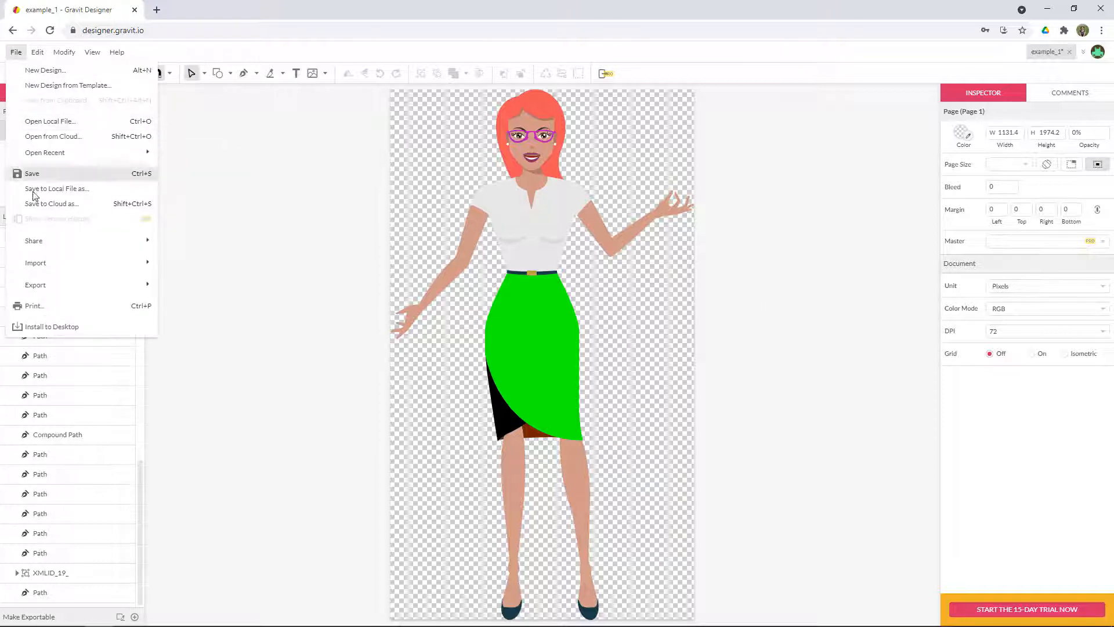
pyautogui.click(34, 284)
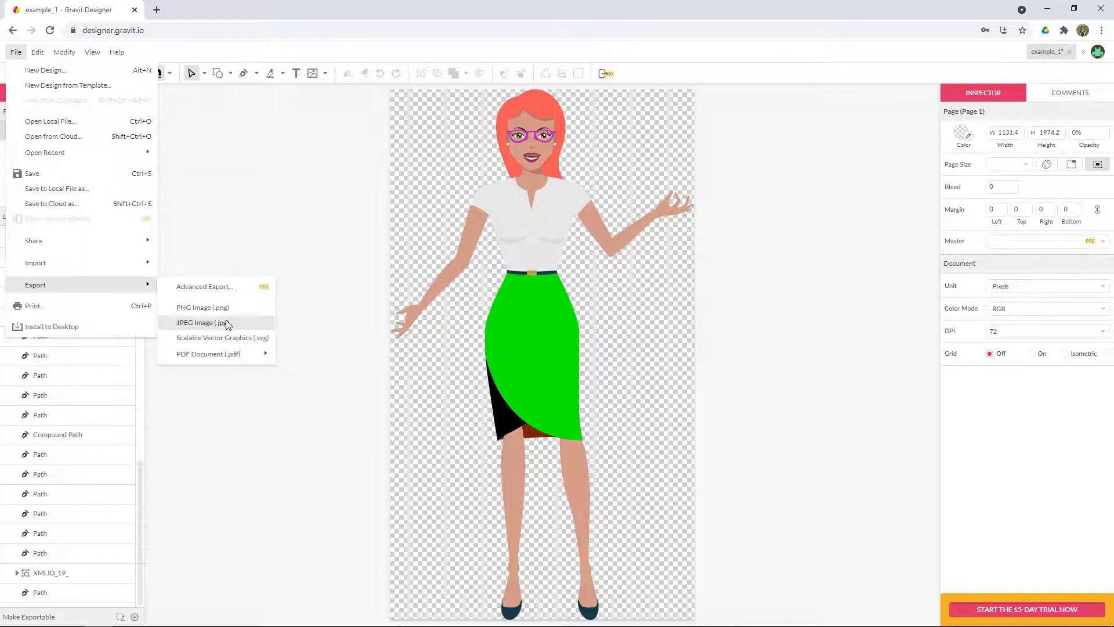
pyautogui.click(222, 338)
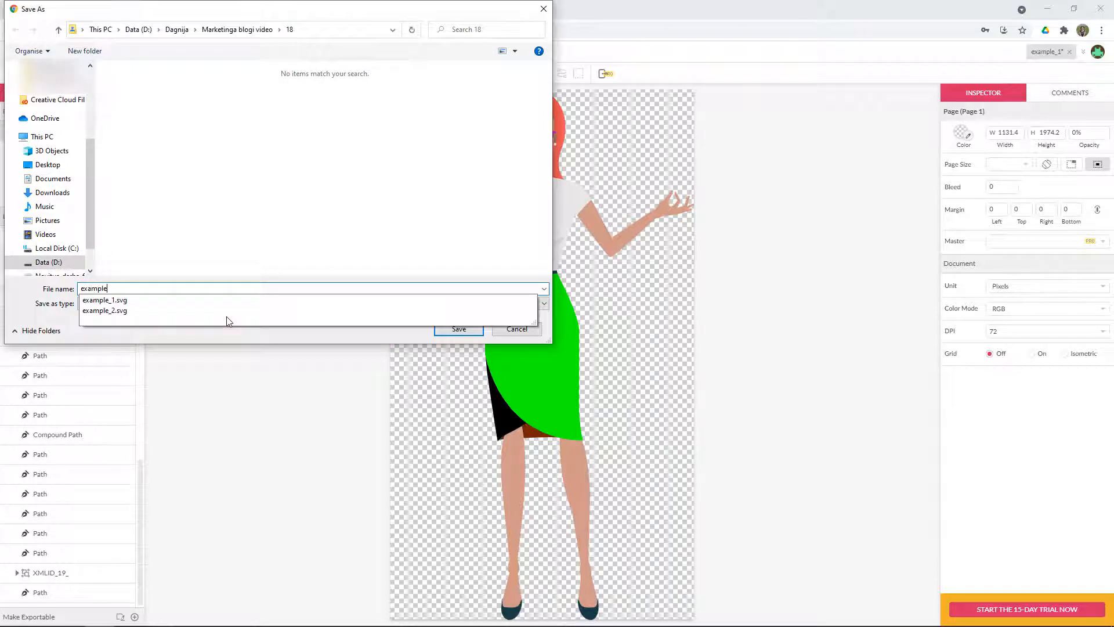
pyautogui.click(459, 329)
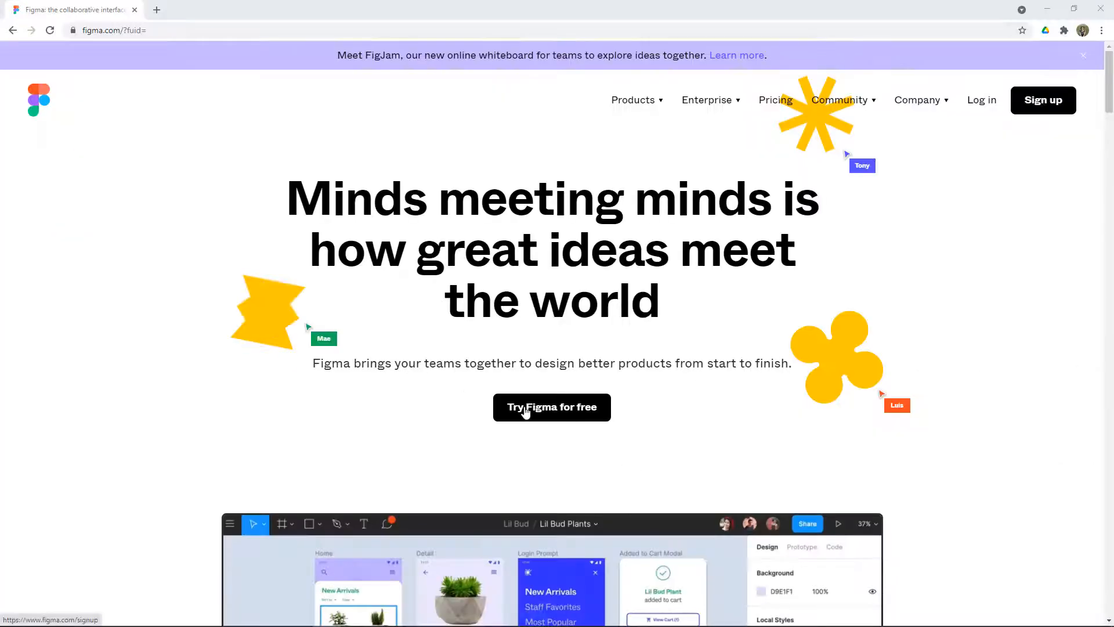
# Step: Start Figma for free and create a new design file
pyautogui.click(552, 406)
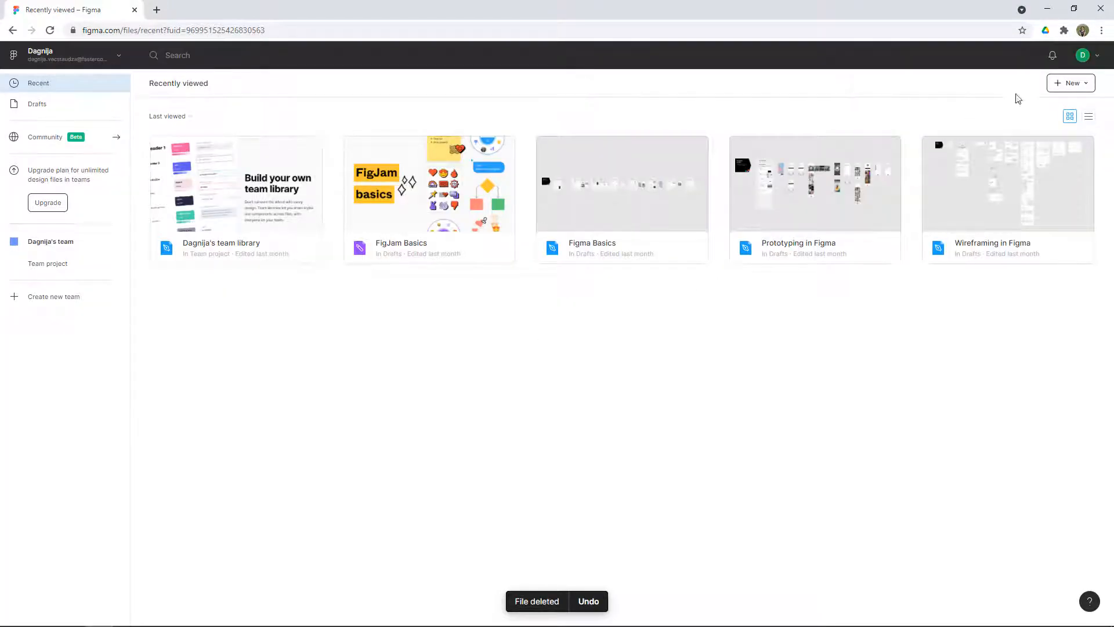
pyautogui.click(1070, 82)
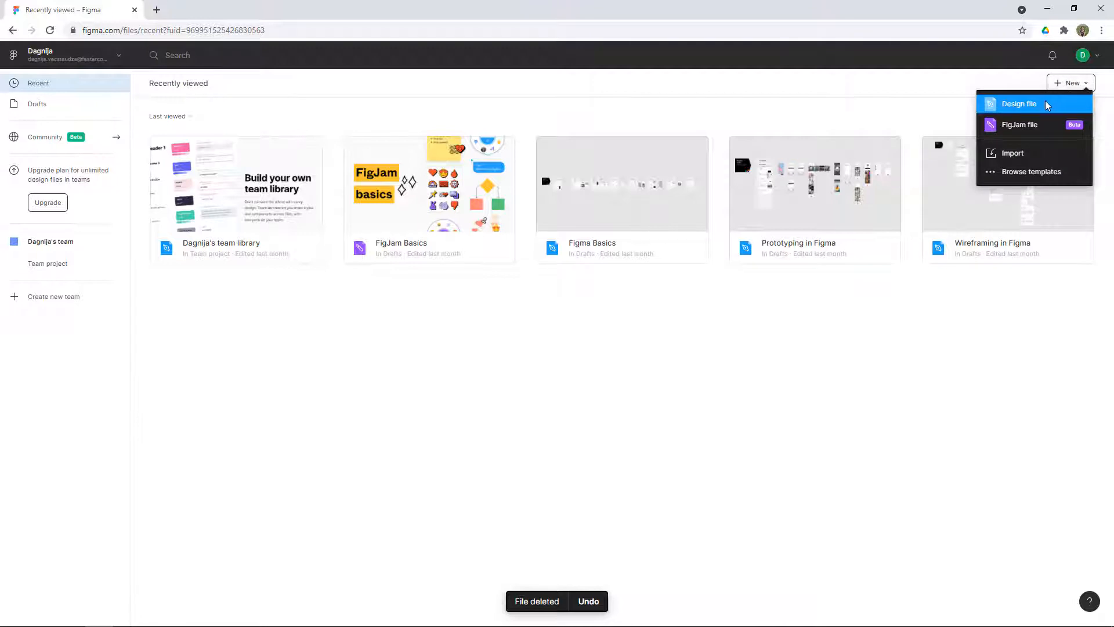
pyautogui.click(1019, 104)
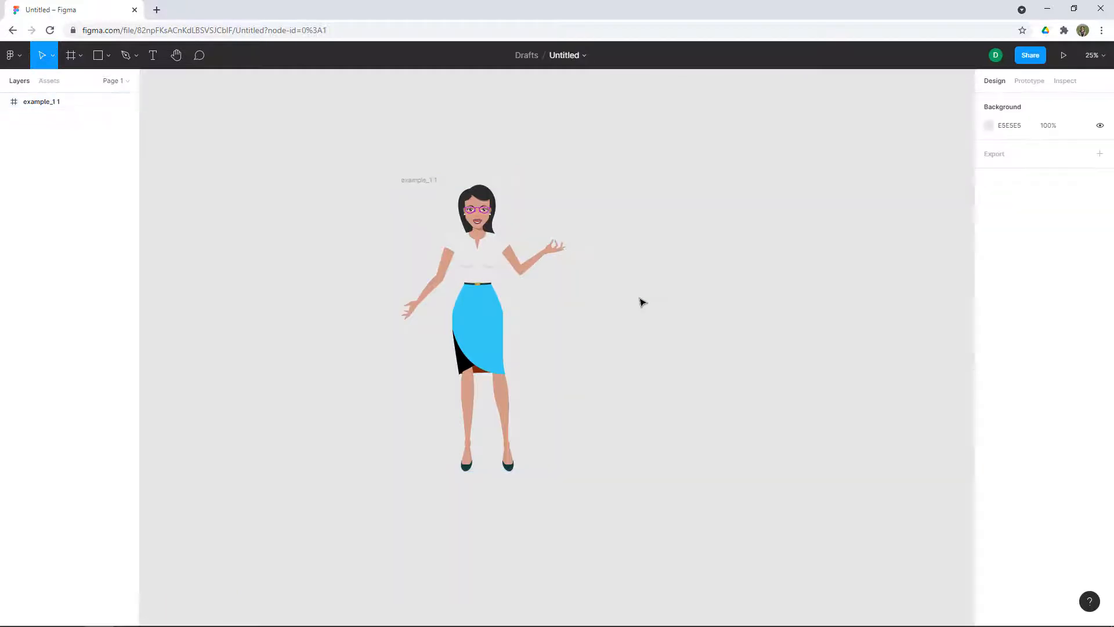
# Step: Switch the skirt's fill to a linear gradient and select the dark side panel
pyautogui.click(478, 323)
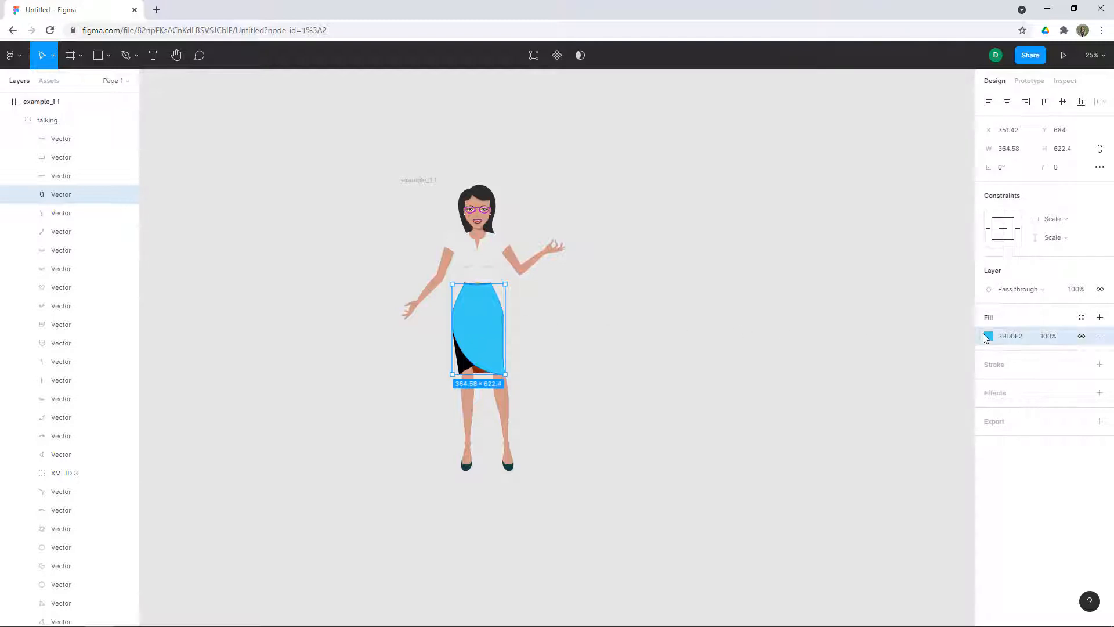
pyautogui.click(988, 336)
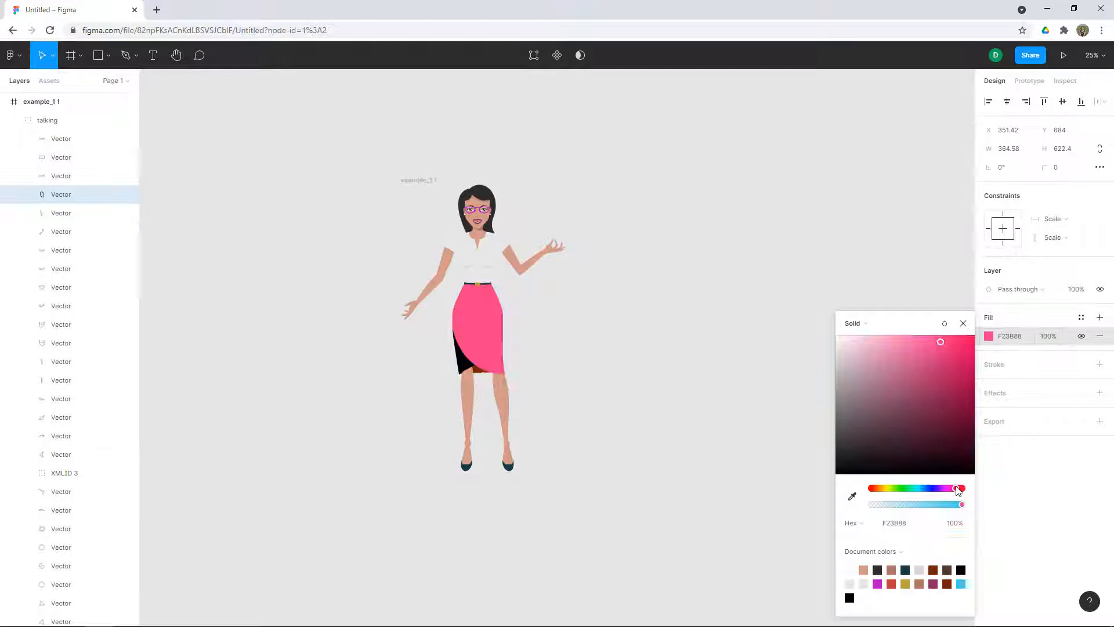
pyautogui.click(856, 323)
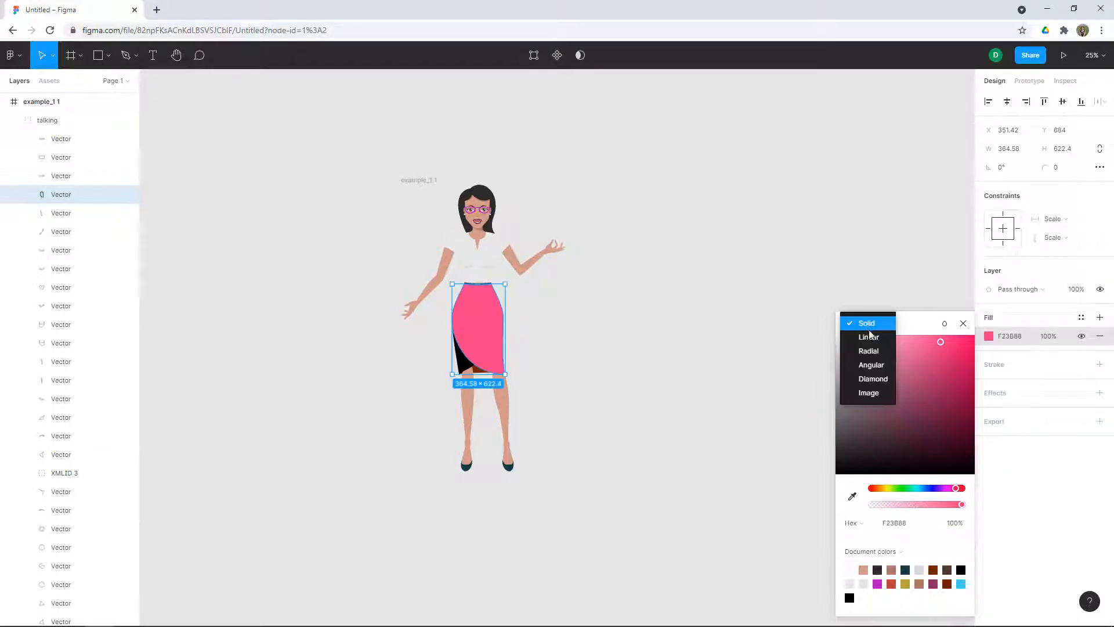
pyautogui.click(868, 337)
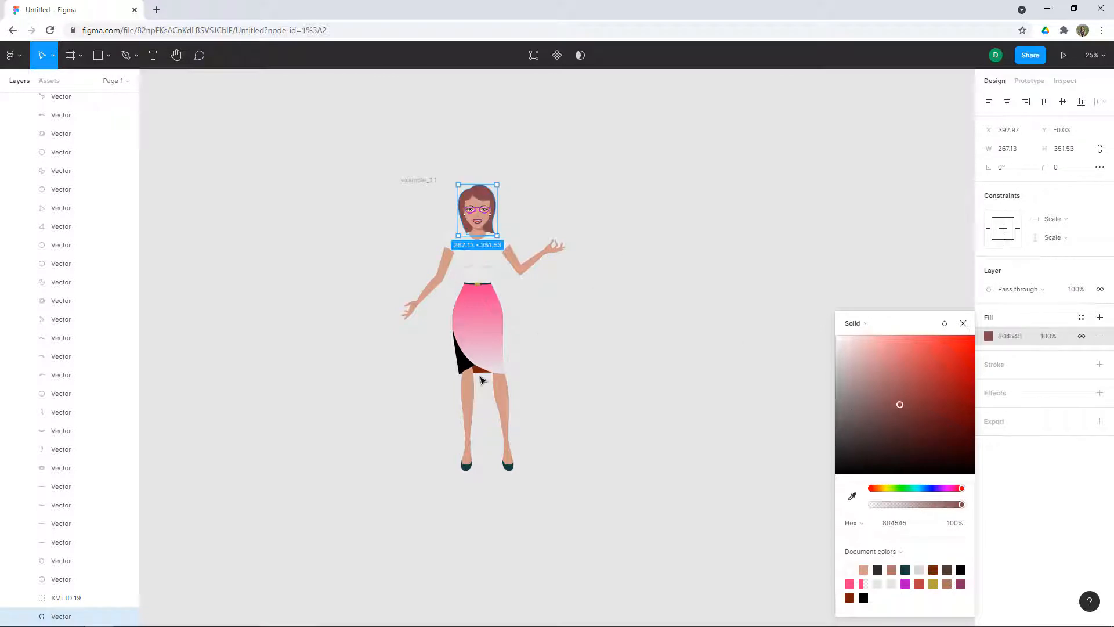
pyautogui.click(462, 366)
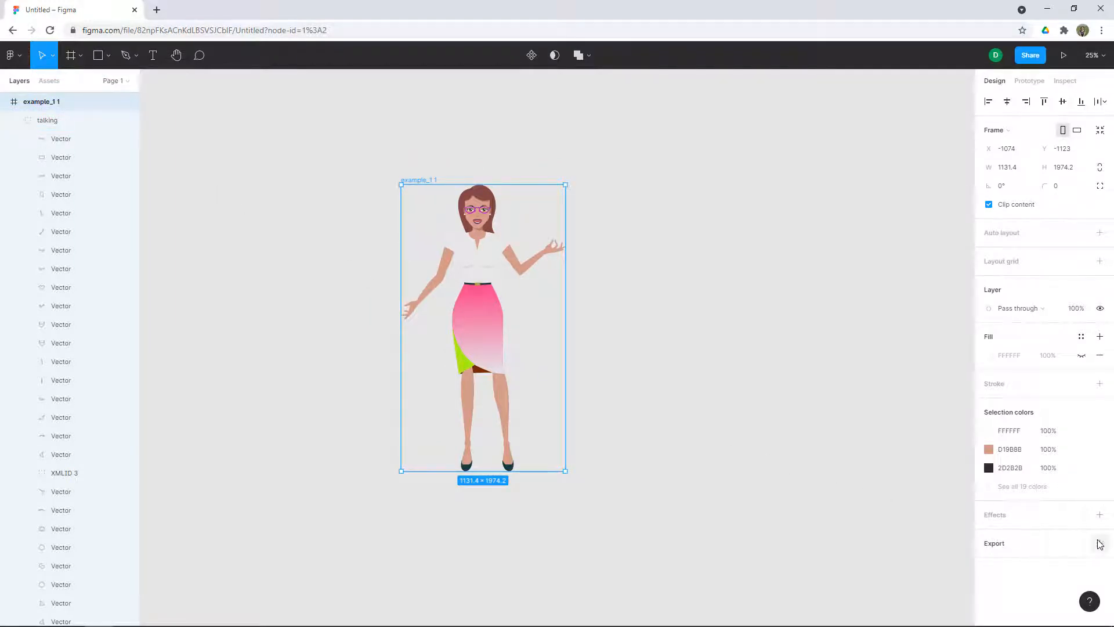
# Step: Add a JPG export setting to the illustration frame, preview it, and export
pyautogui.click(1100, 544)
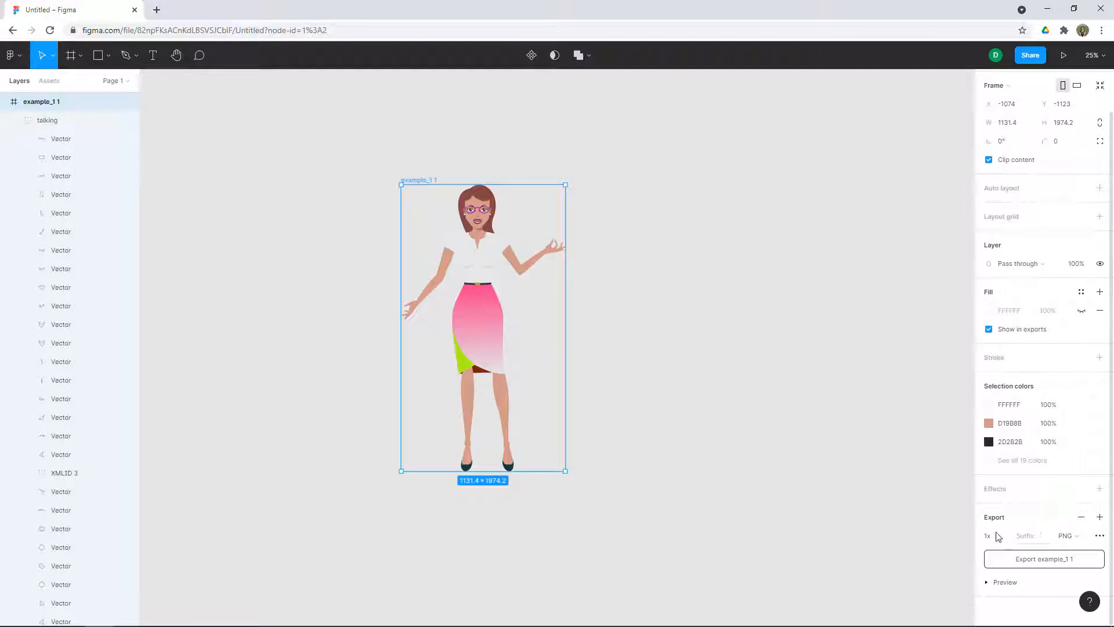
pyautogui.click(1068, 535)
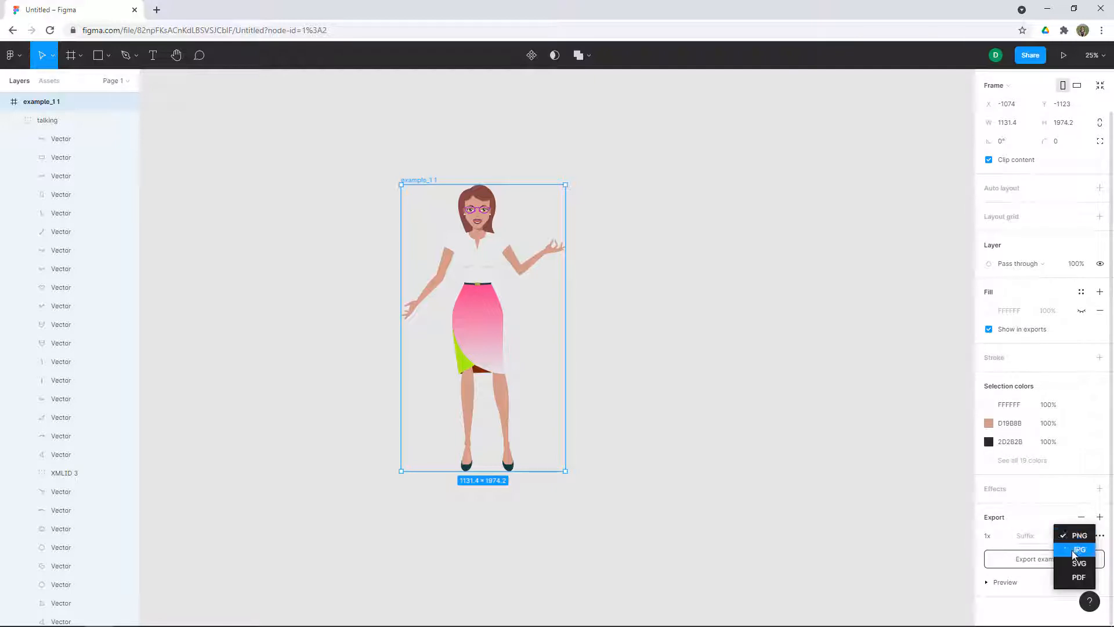
pyautogui.click(1079, 548)
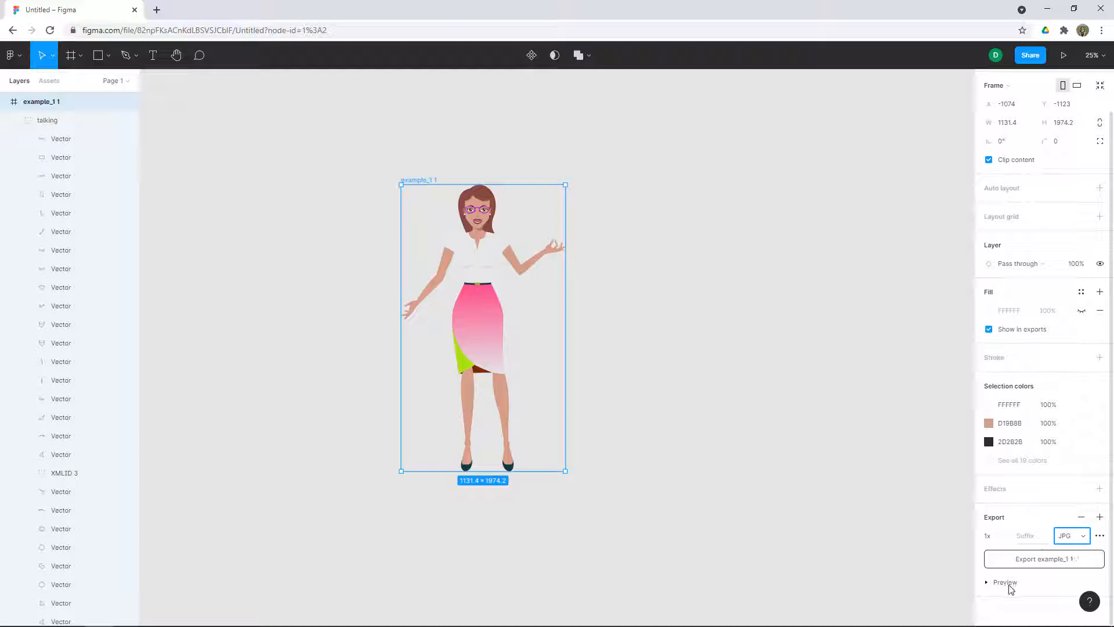
pyautogui.click(1005, 582)
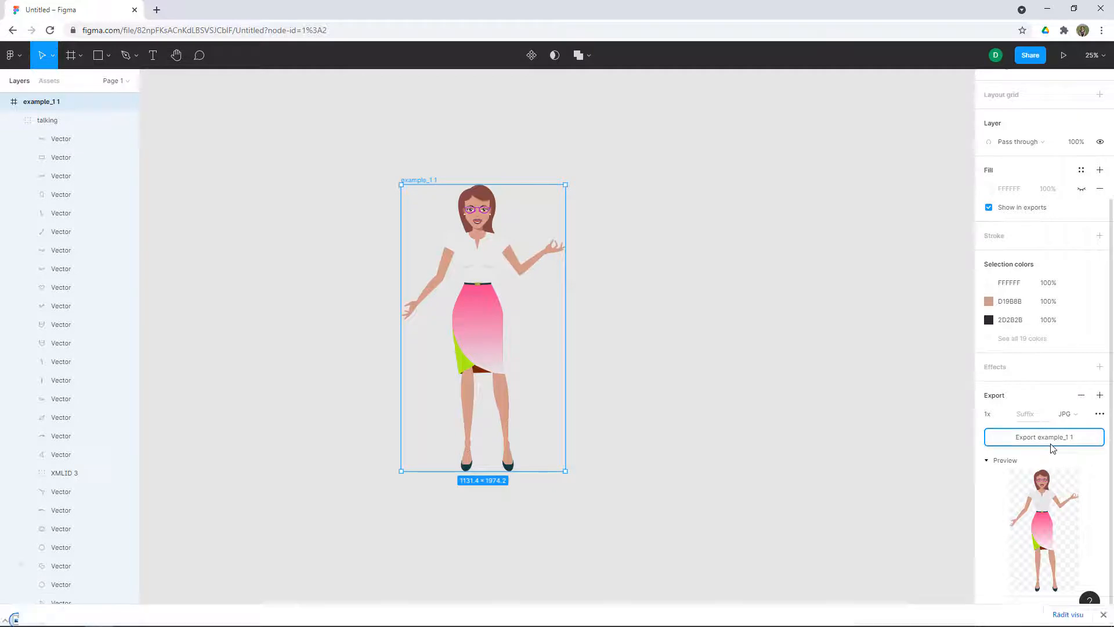
pyautogui.click(1044, 437)
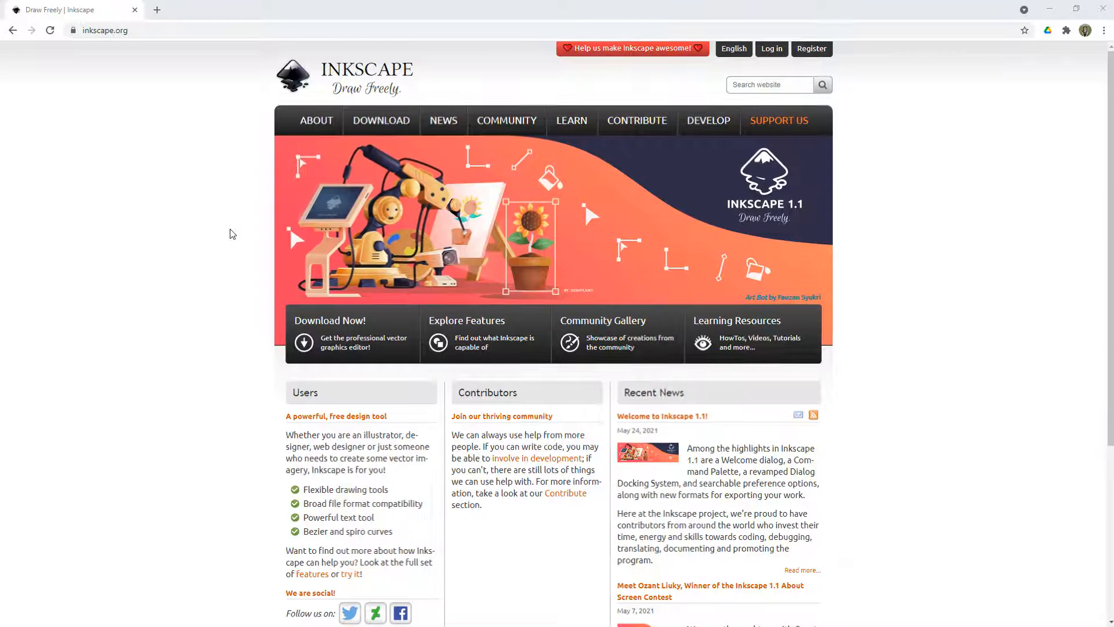
# Step: Zoom the Inkscape website, then switch to the Inkscape application
pyautogui.press('ctrl+plus')
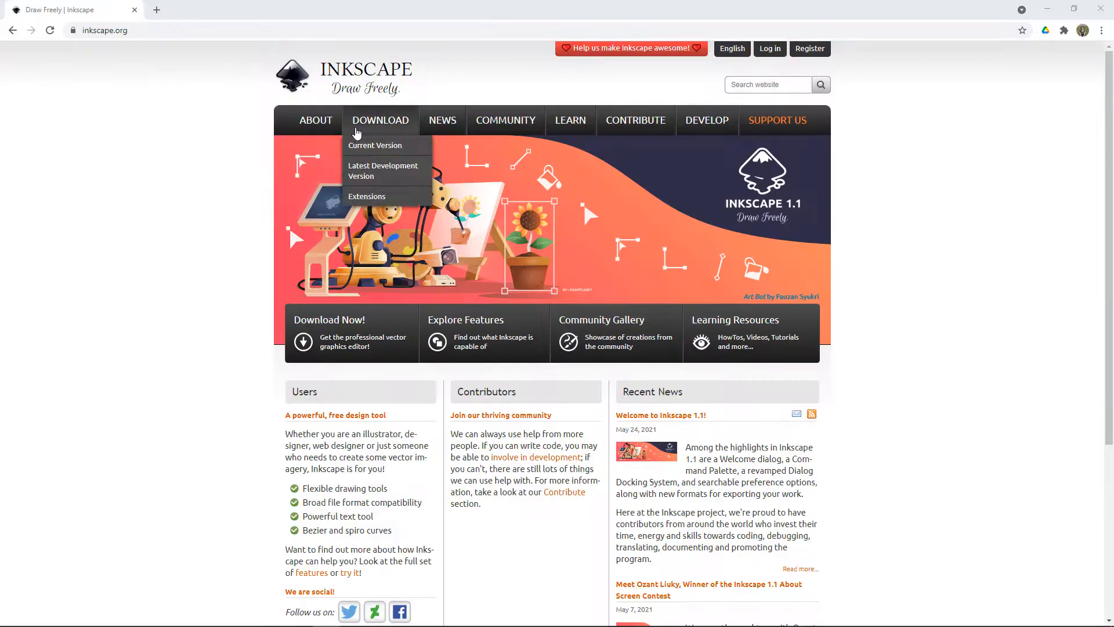
pyautogui.click(375, 145)
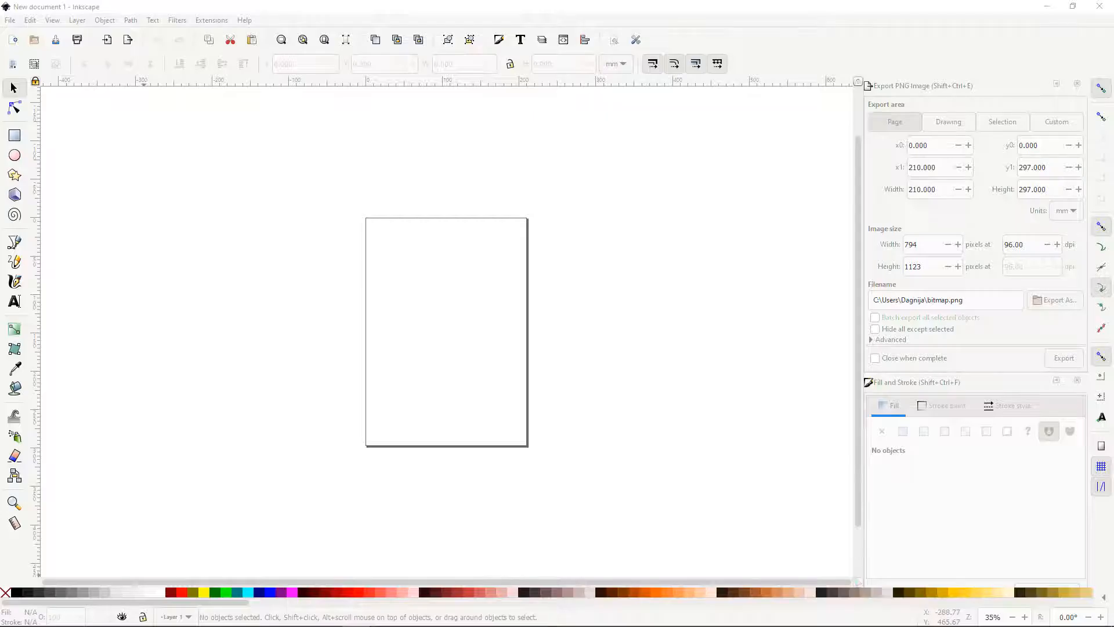
pyautogui.moveTo(8, 14)
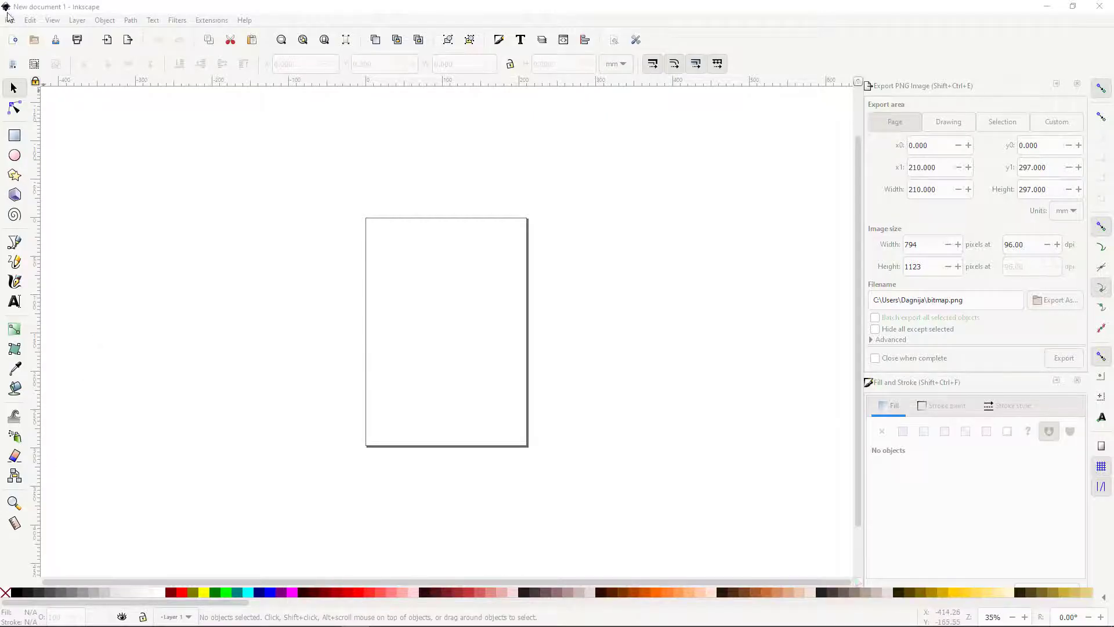
# Step: Open example_1.svg in Inkscape via File > Open
pyautogui.click(11, 20)
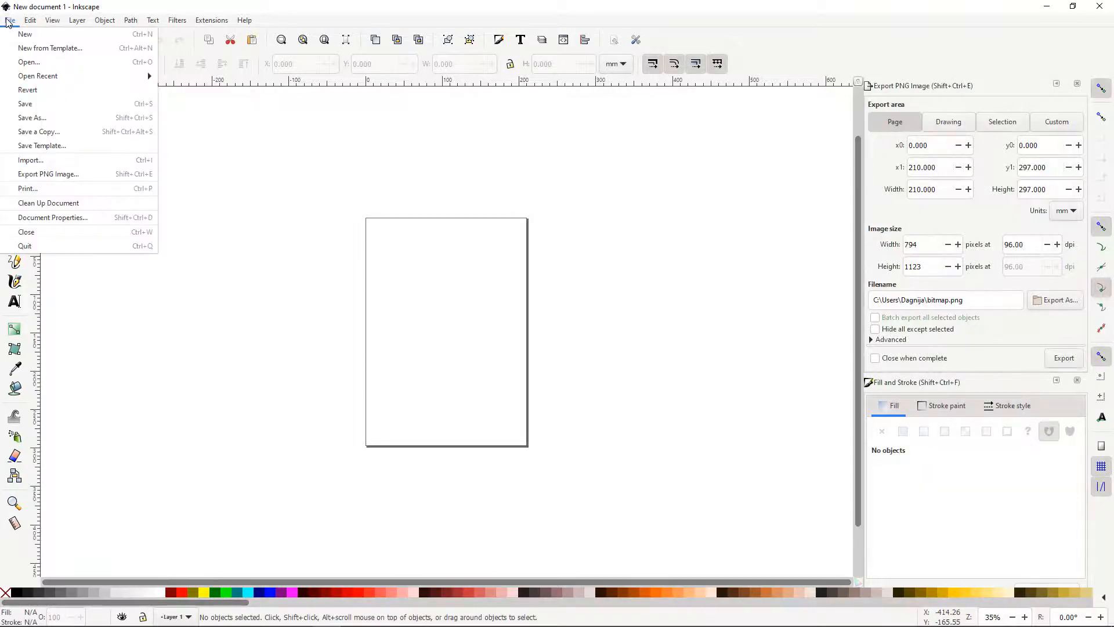
pyautogui.click(29, 62)
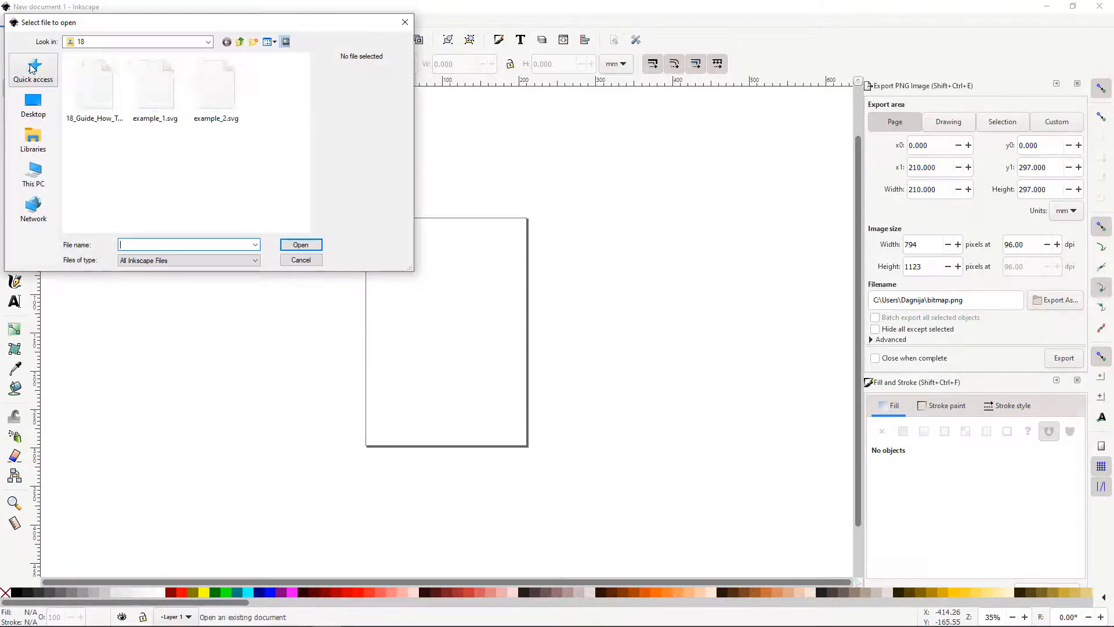
pyautogui.click(155, 83)
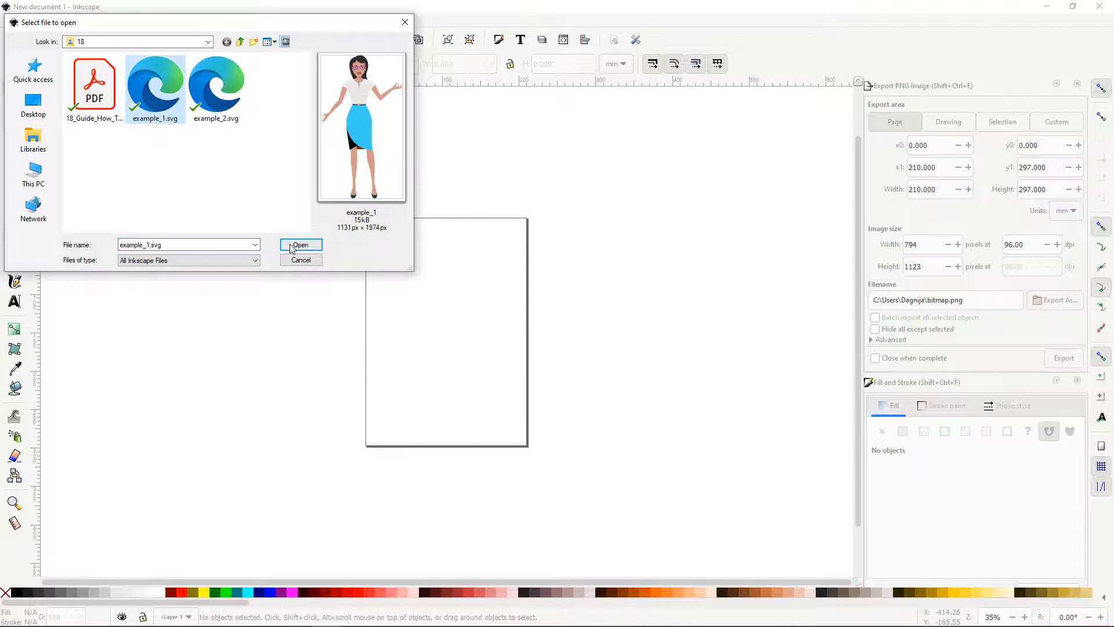
pyautogui.click(300, 244)
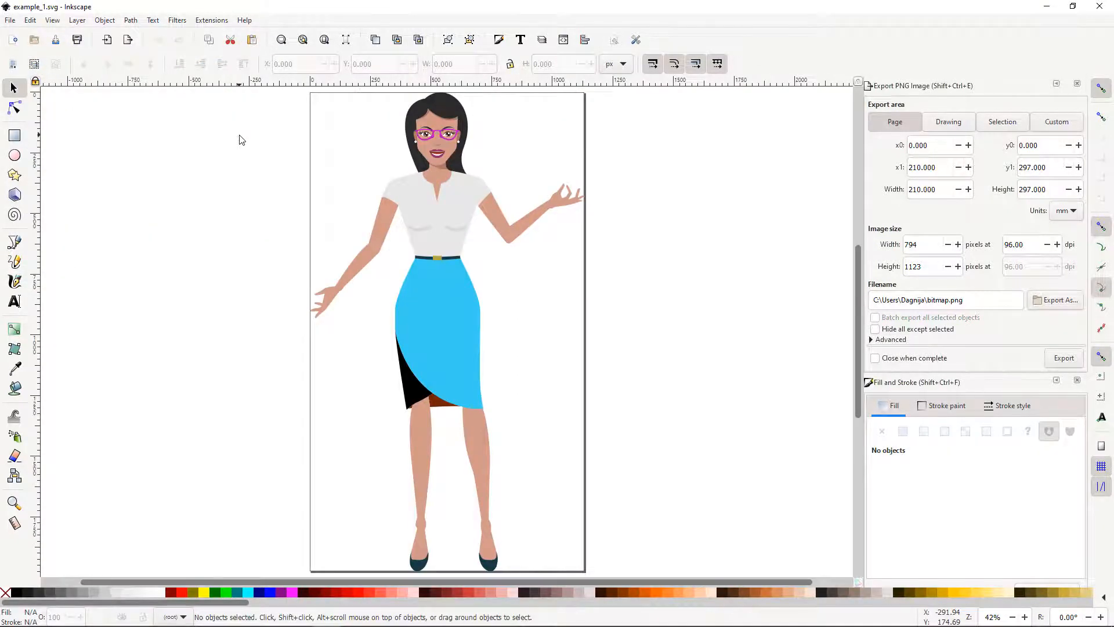
# Step: Select the skirt, fill it purple, and convert the fill to a gradient
pyautogui.click(948, 121)
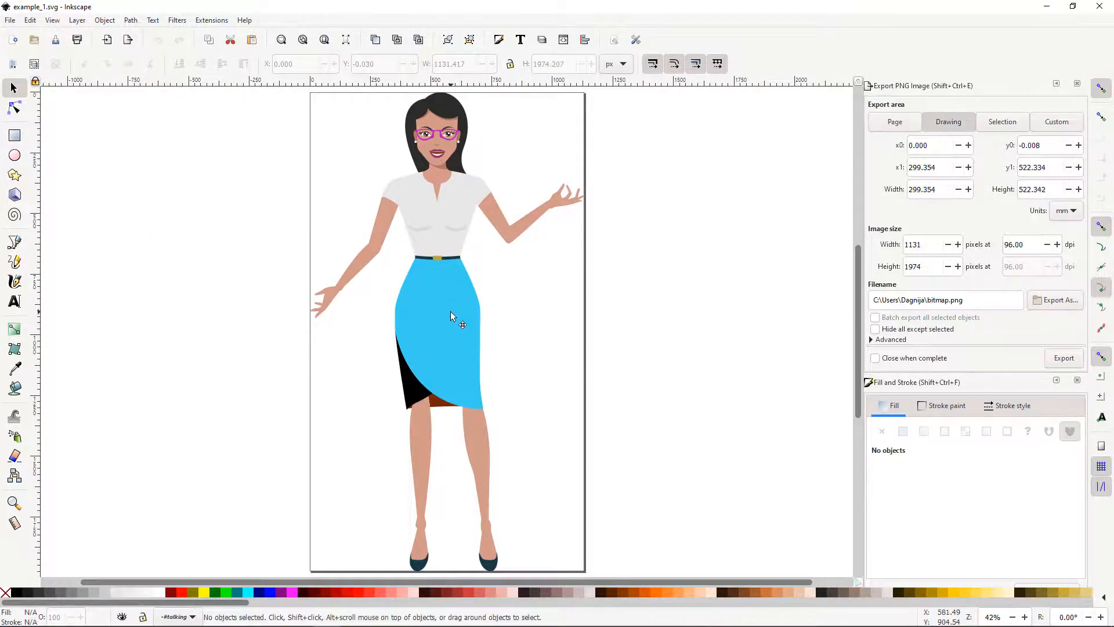
pyautogui.click(451, 316)
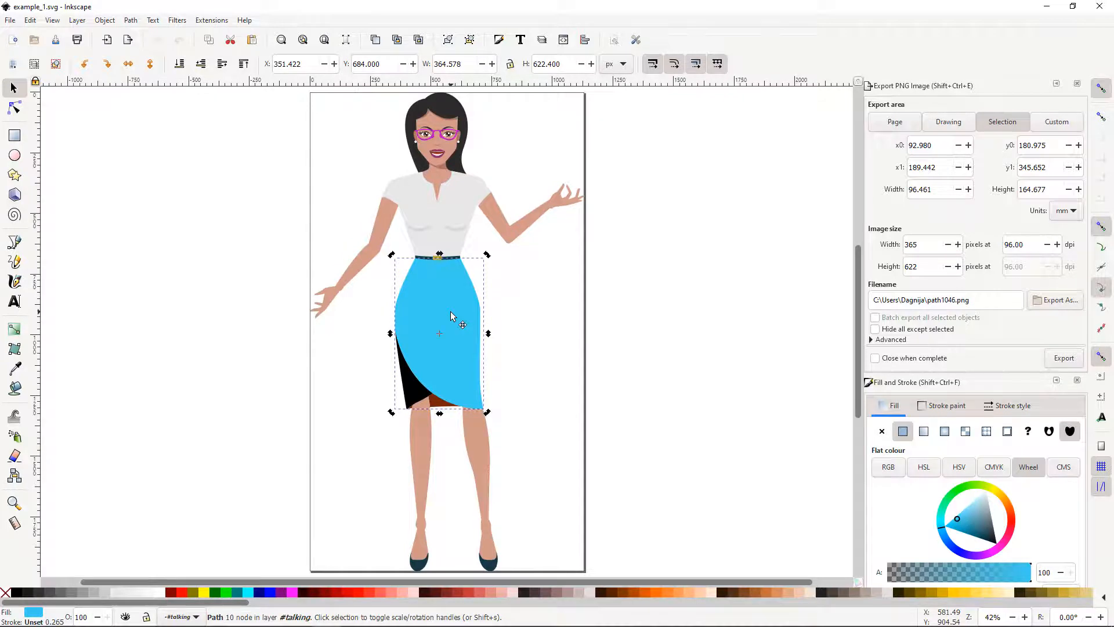
pyautogui.scroll(-3)
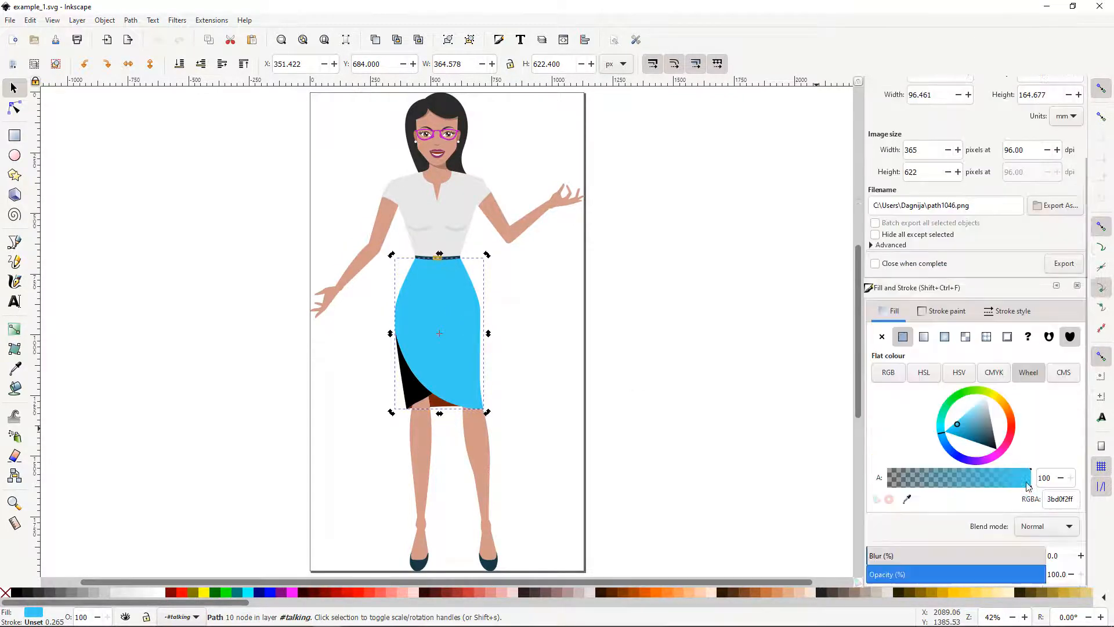
pyautogui.moveTo(941, 436)
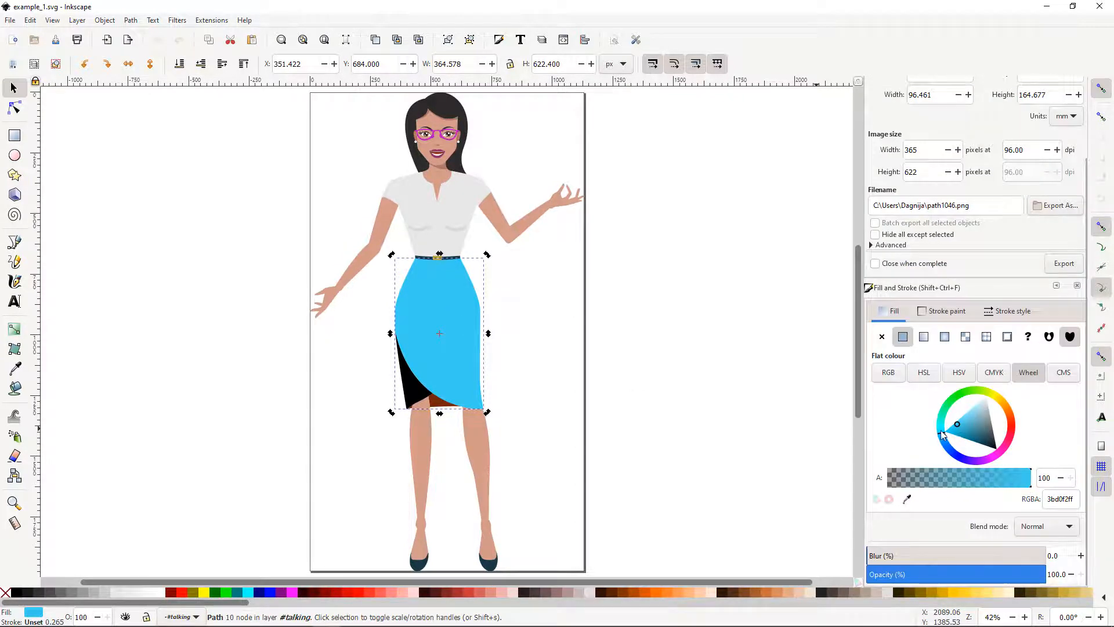
pyautogui.click(981, 444)
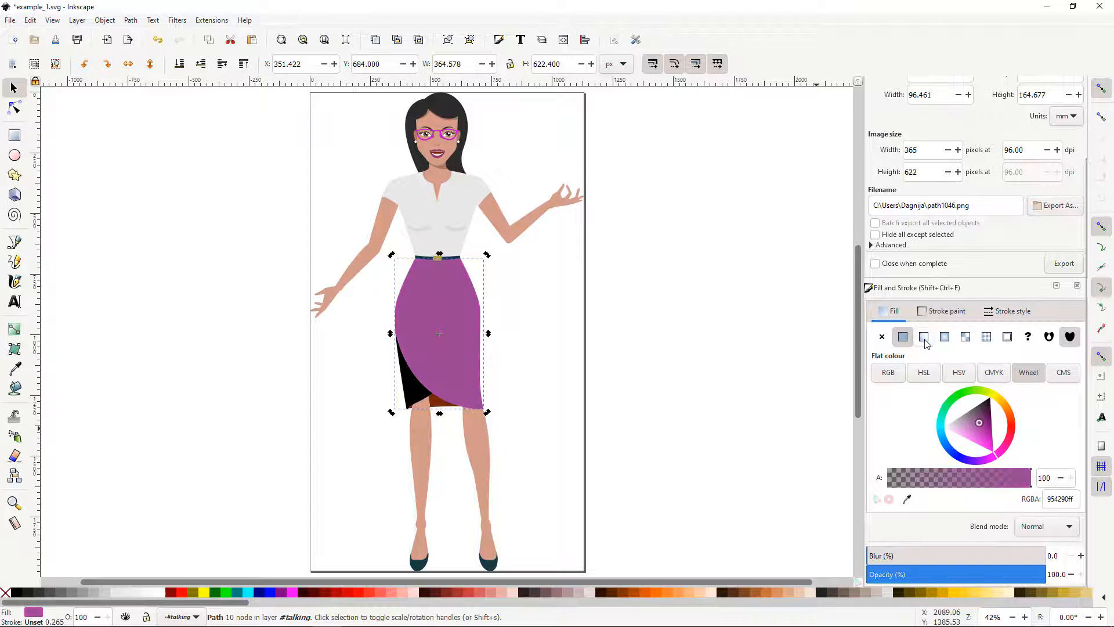
pyautogui.click(965, 363)
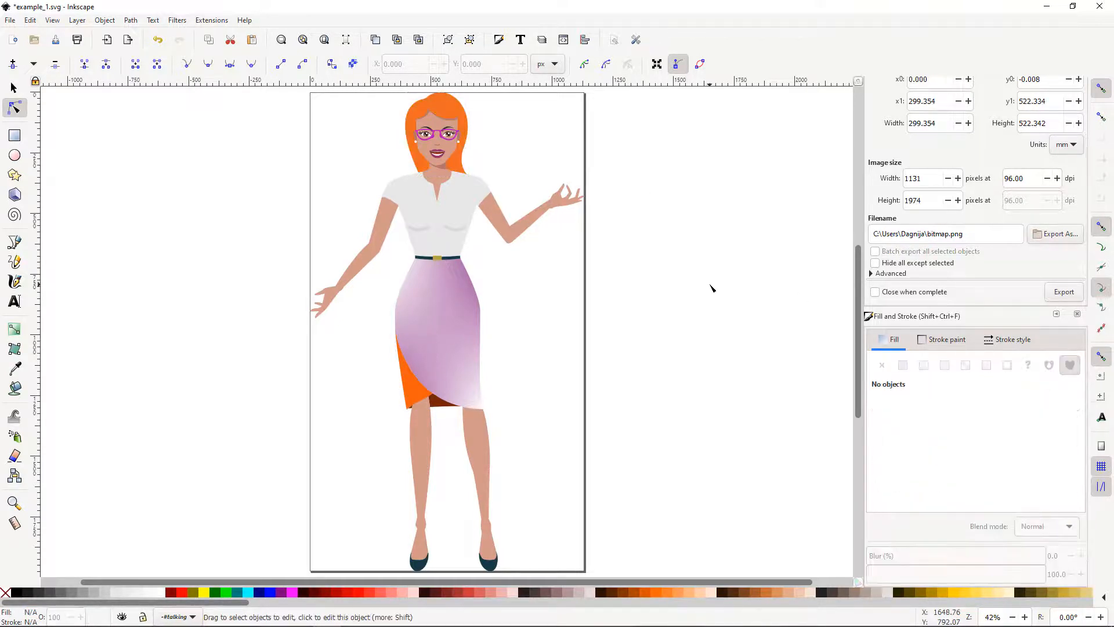
# Step: Save the recoloured woman illustration from Inkscape's File menu
pyautogui.click(10, 20)
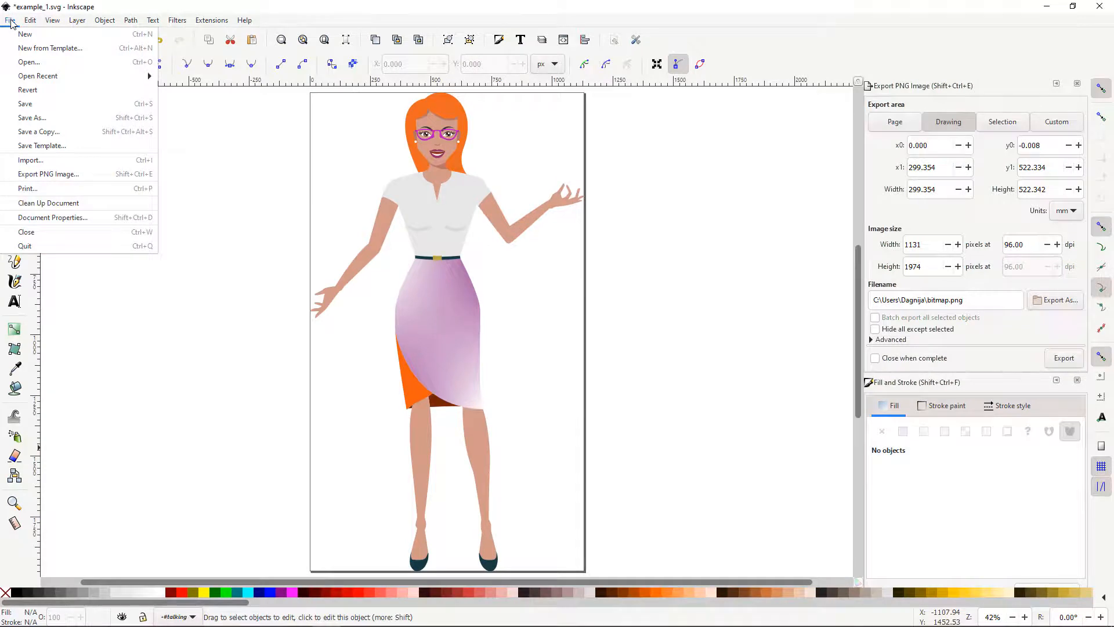
pyautogui.click(25, 104)
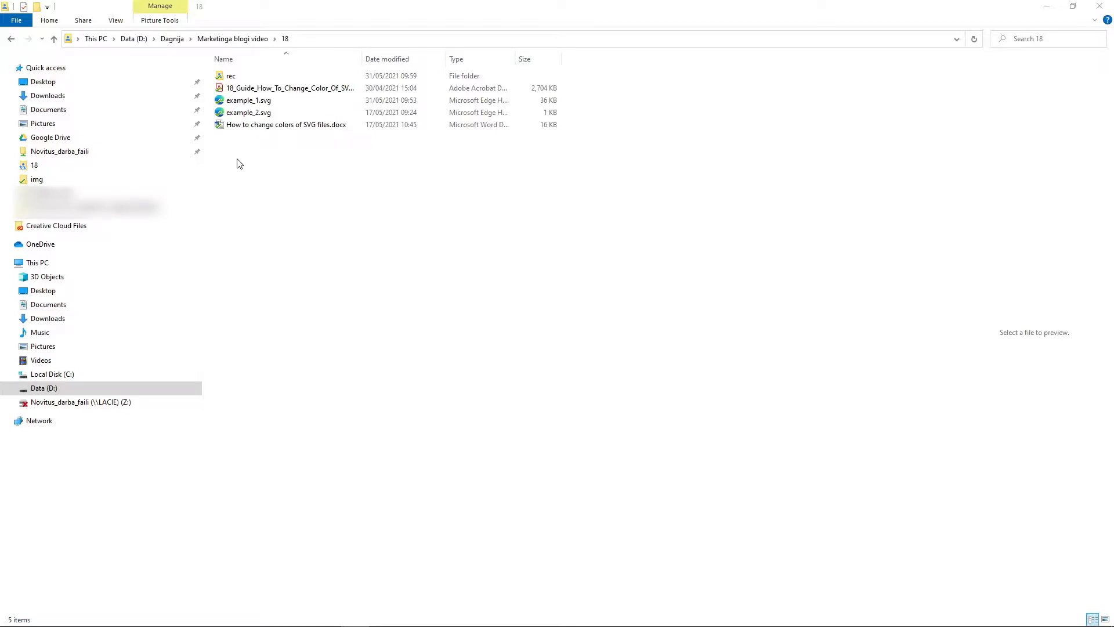
pyautogui.moveTo(242, 156)
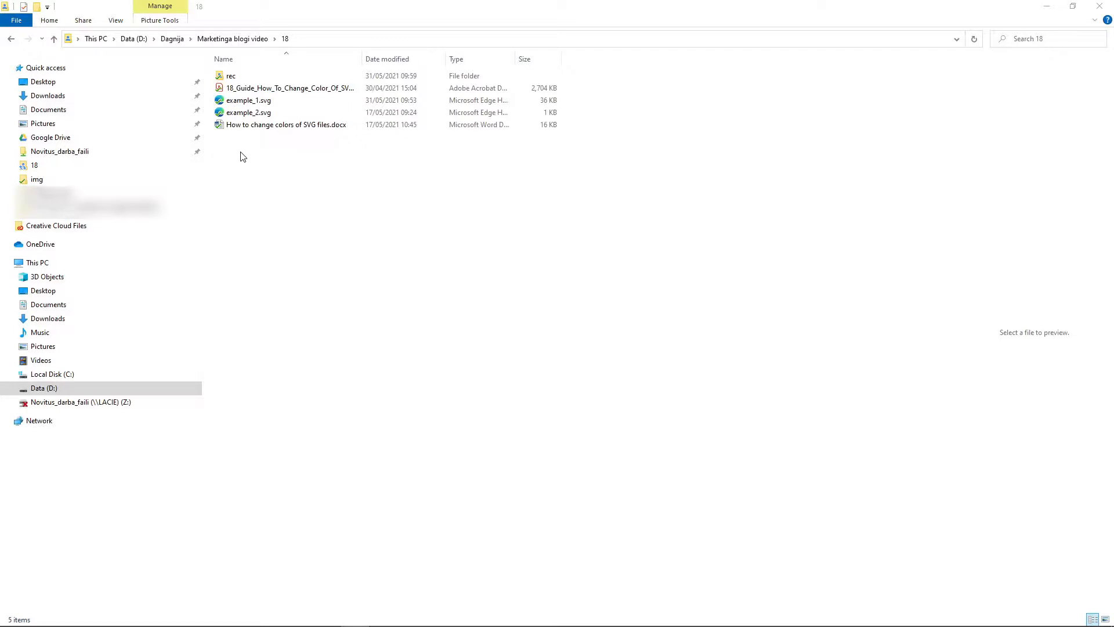
# Step: Preview example_2.svg, a teal ring around a grey circle, in Edge, then close it
pyautogui.doubleClick(249, 112)
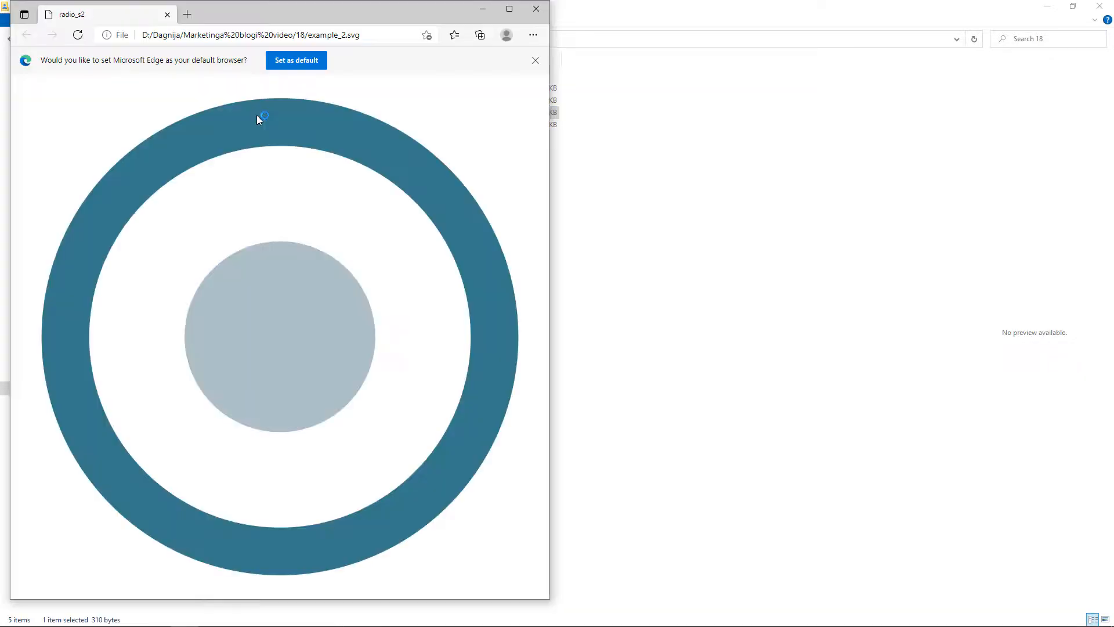
pyautogui.click(535, 9)
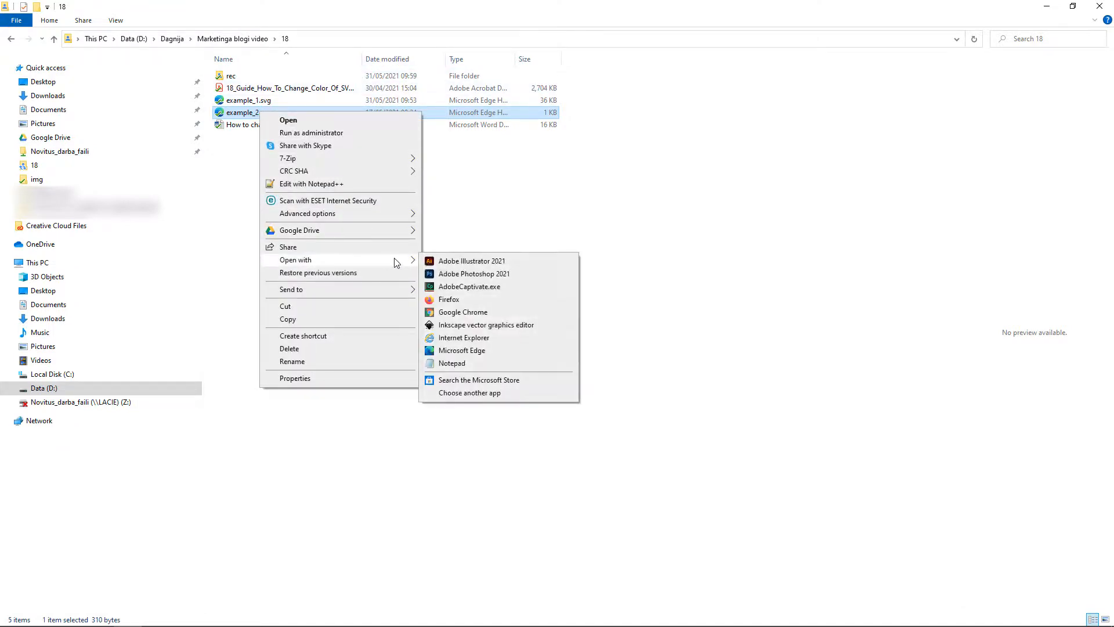
# Step: Open example_2.svg in Notepad; change stroke 377c8c to 1a50fc and fill adc1c9 to f91ccf
pyautogui.click(452, 363)
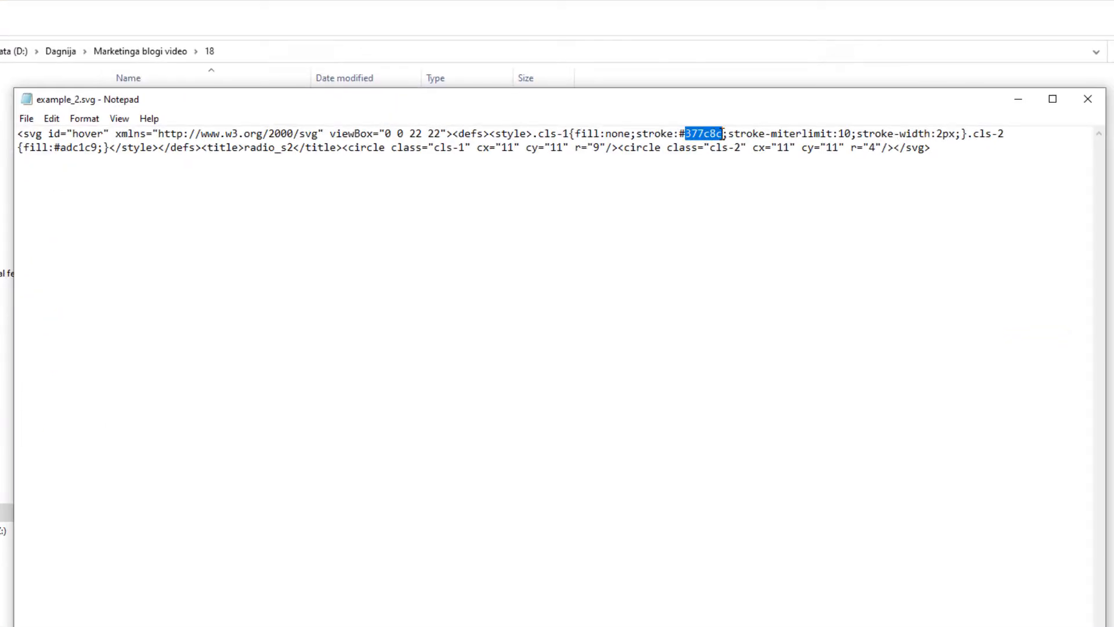
pyautogui.write('1')
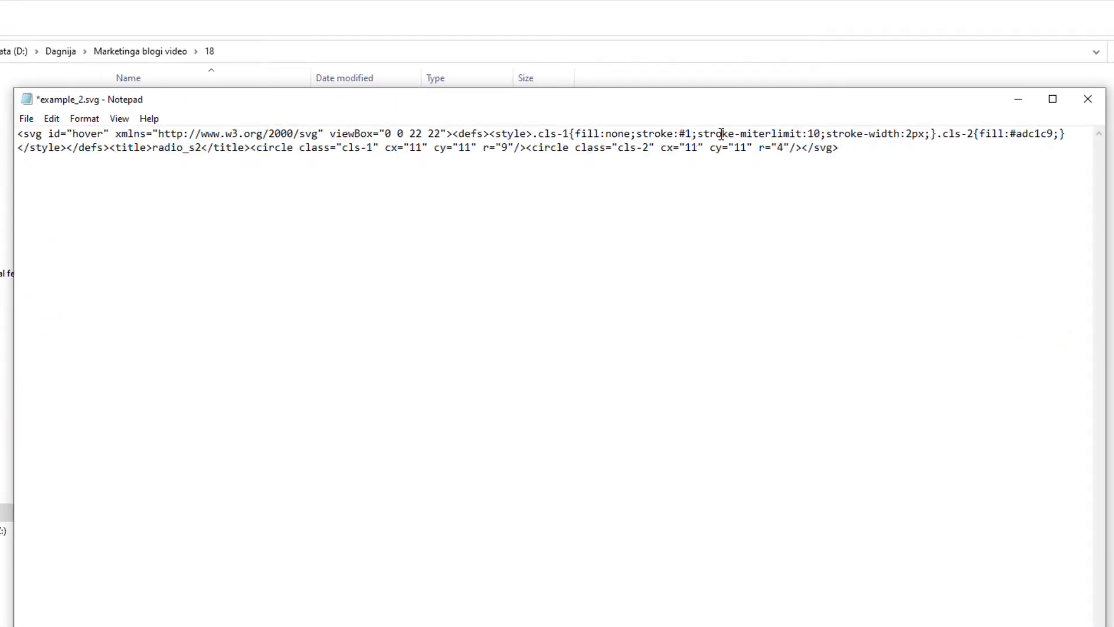
pyautogui.write('a50fc')
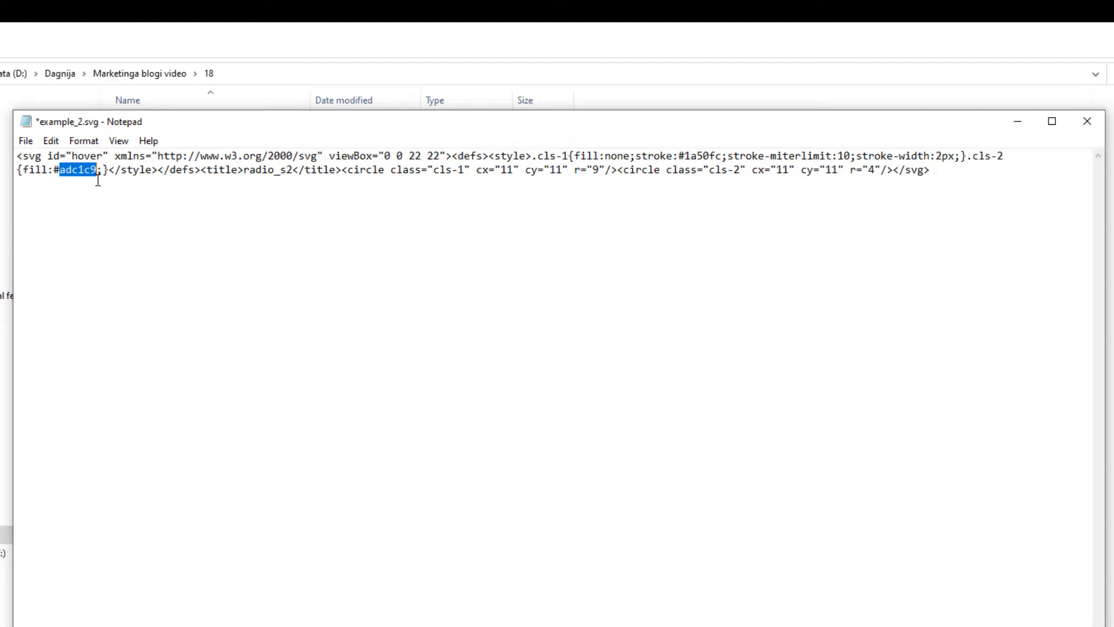
pyautogui.write('f91ccf')
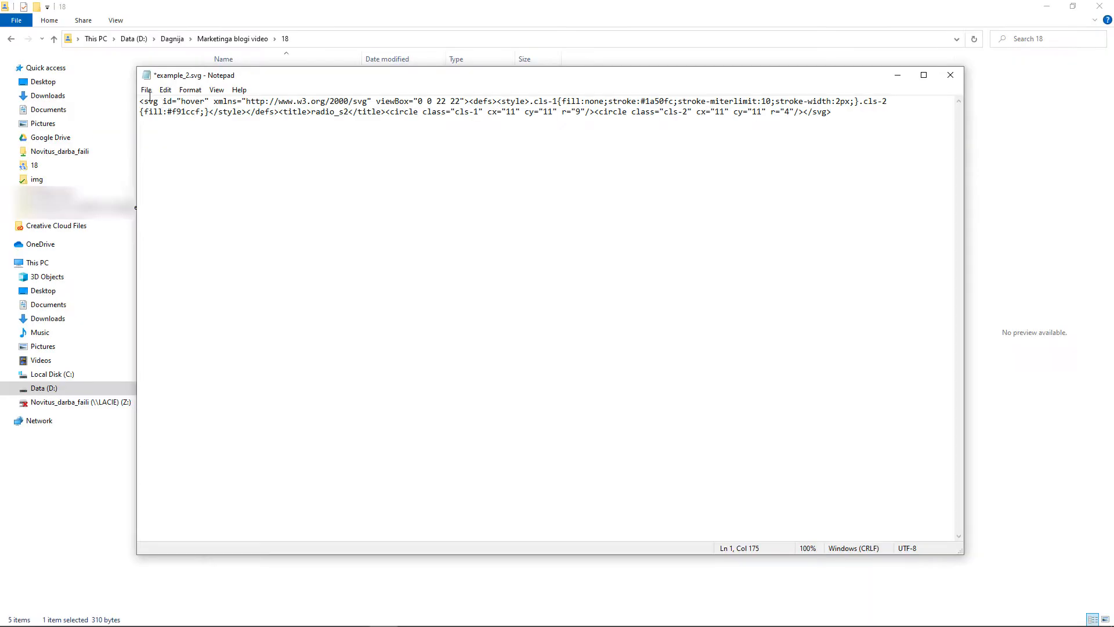
# Step: Save and close the edited code, then preview the blue-ring, pink-centre button in Edge
pyautogui.click(146, 89)
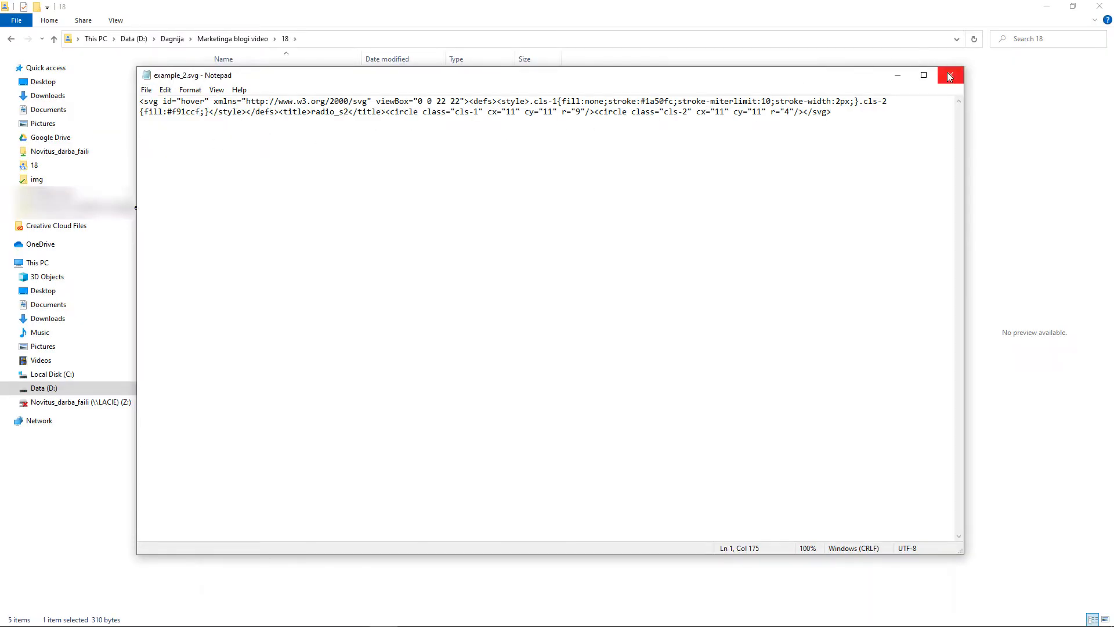
pyautogui.click(950, 75)
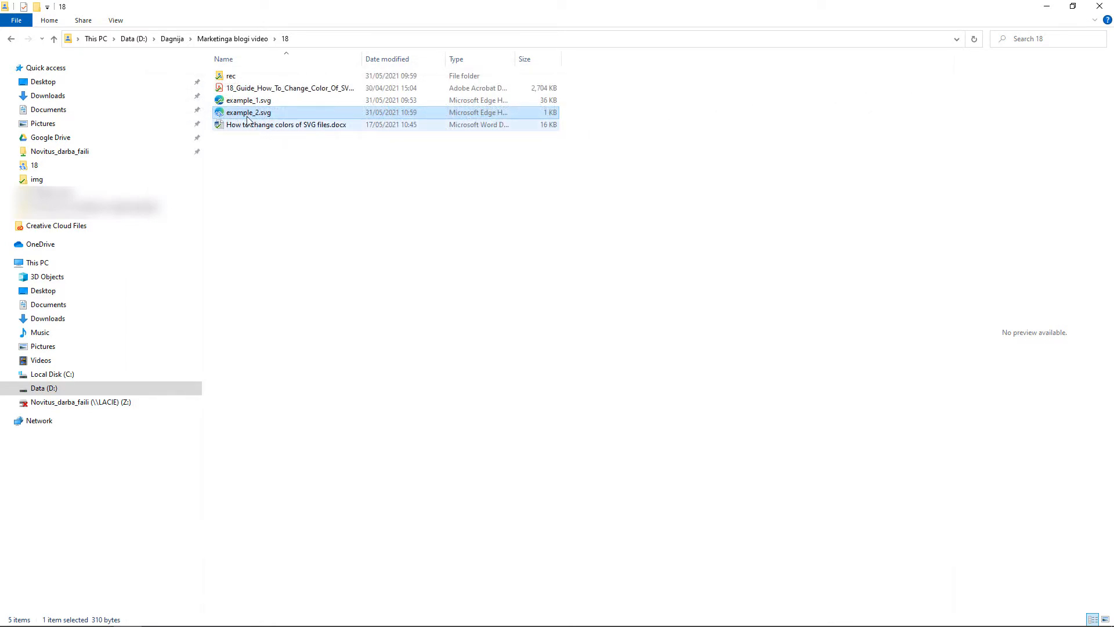
pyautogui.doubleClick(247, 112)
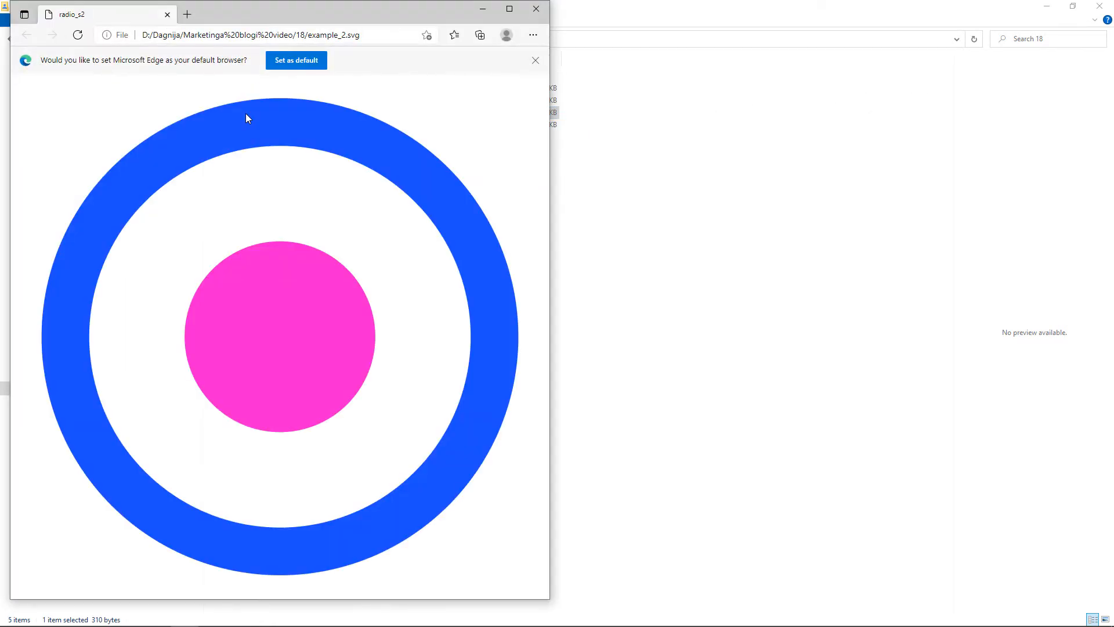
pyautogui.moveTo(408, 69)
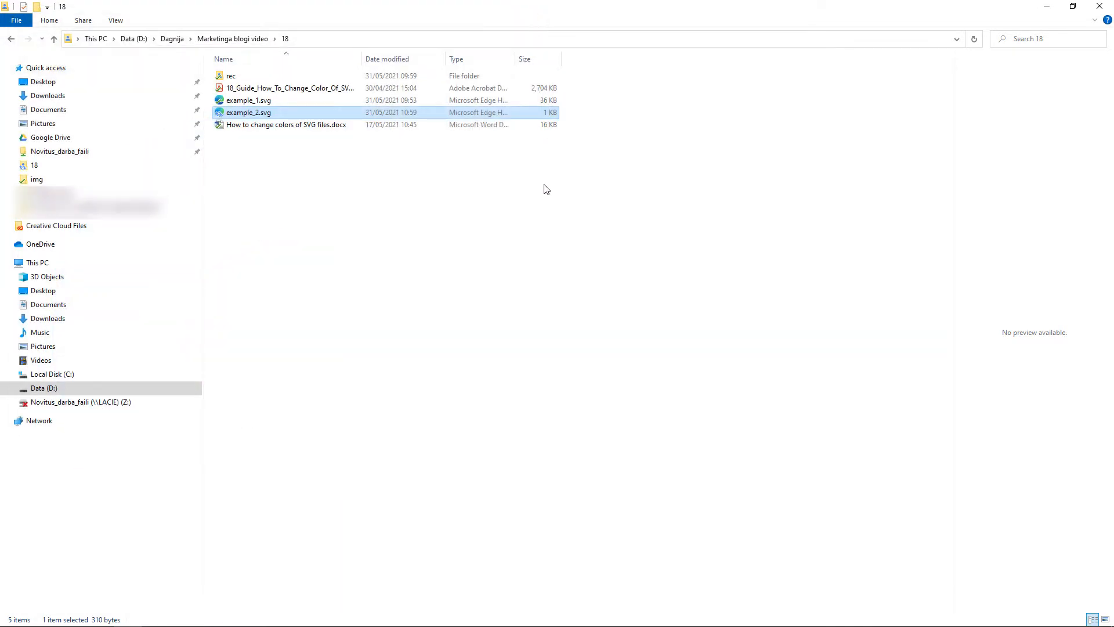
pyautogui.click(545, 189)
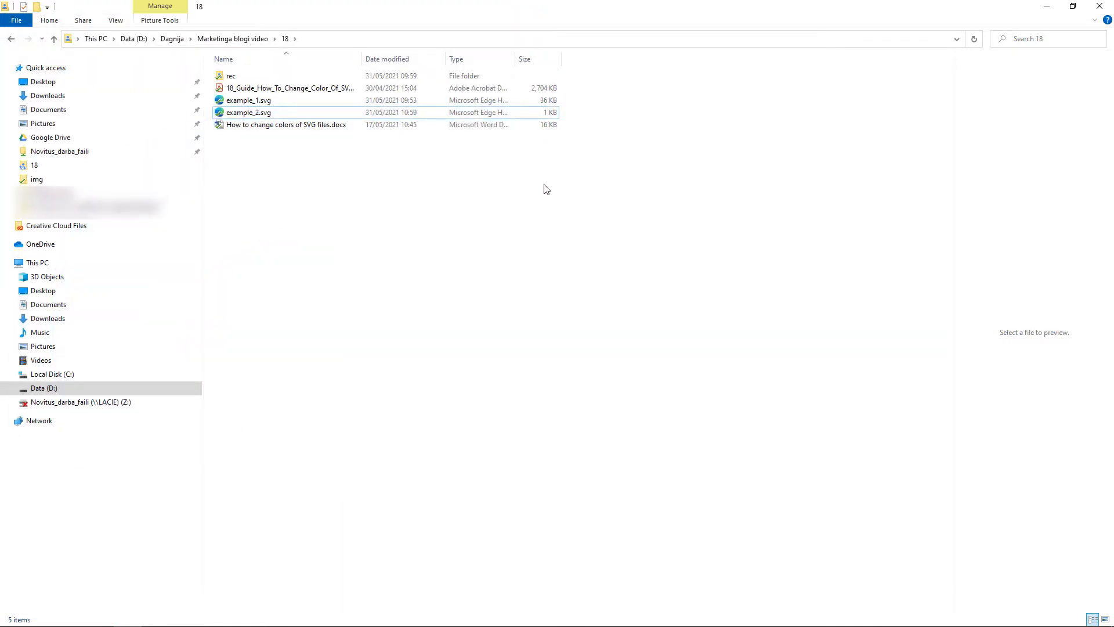